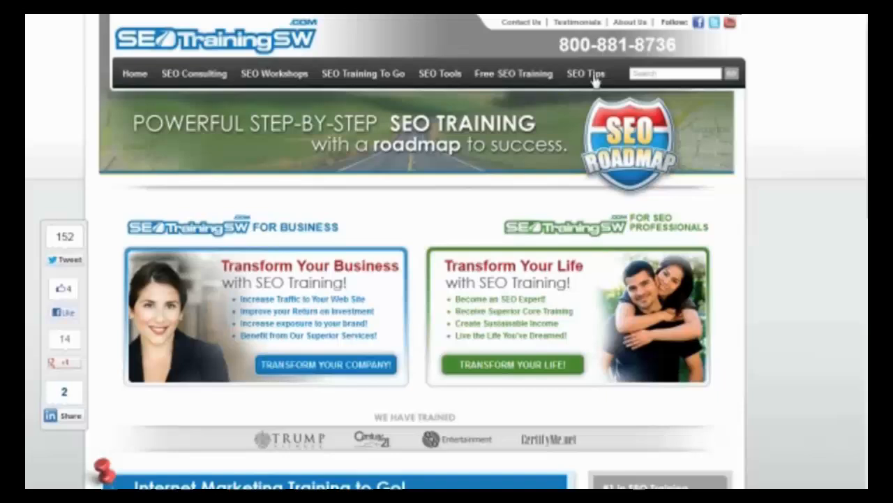
# Go to the SEO Tips blog listing of SEO articles on SEOTrainingSW.com
pyautogui.click(584, 72)
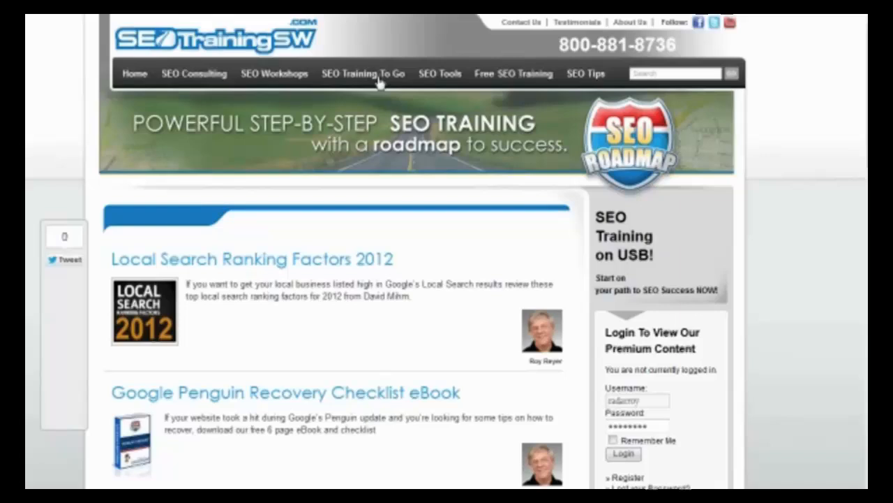
pyautogui.moveTo(274, 73)
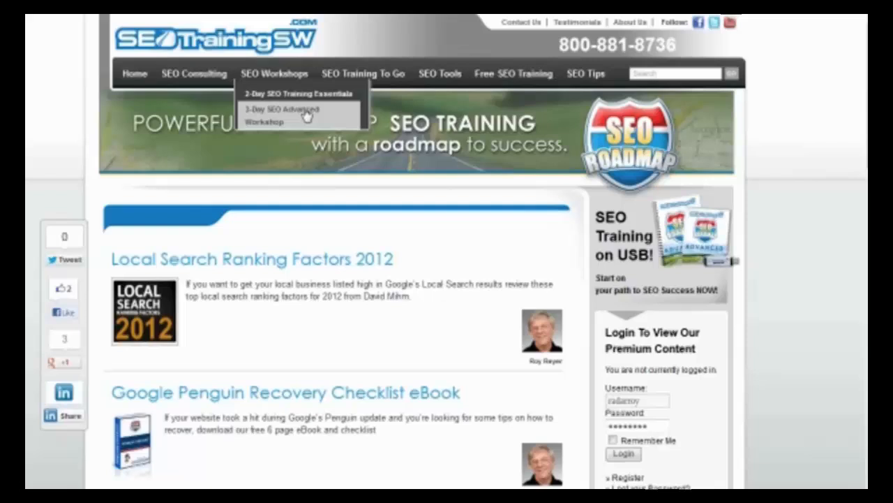
pyautogui.moveTo(380, 56)
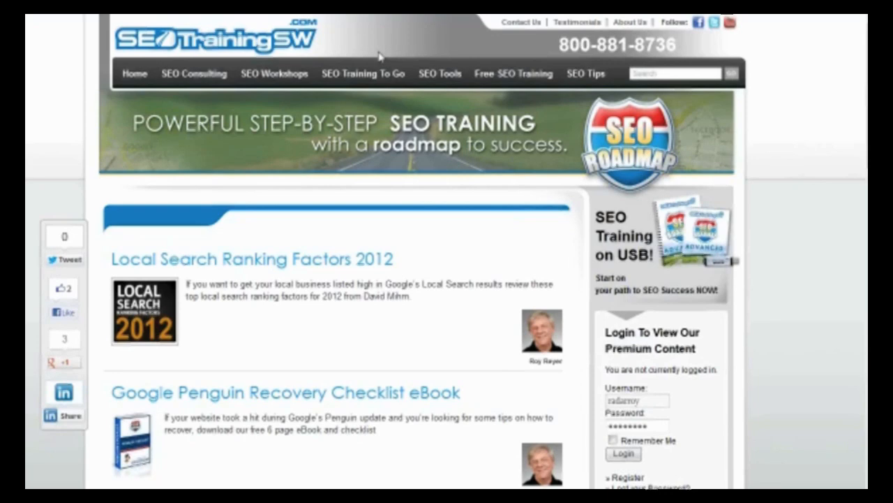
pyautogui.moveTo(375, 77)
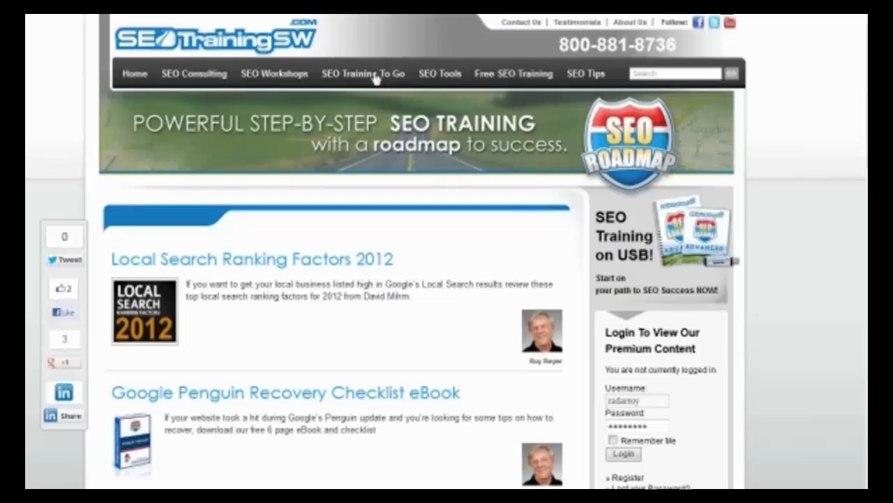
# Go to the SEO Training To Go page and look through the USB video workshop details
pyautogui.click(363, 72)
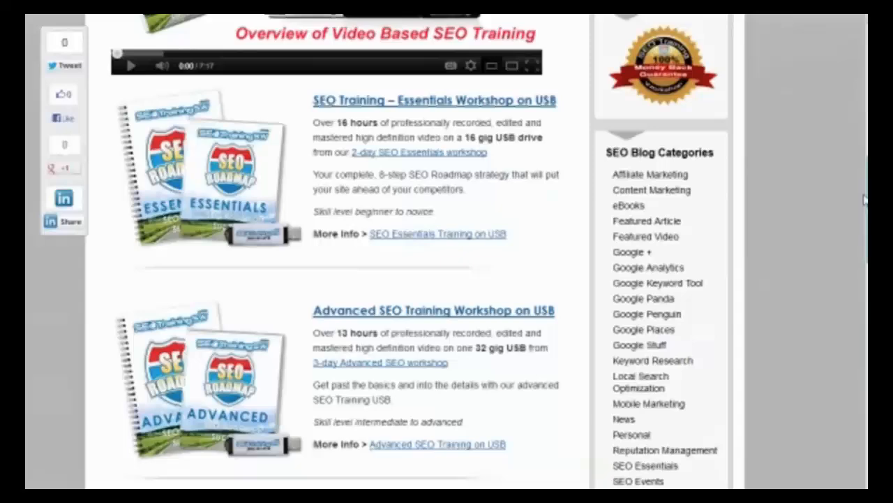
pyautogui.scroll(-3)
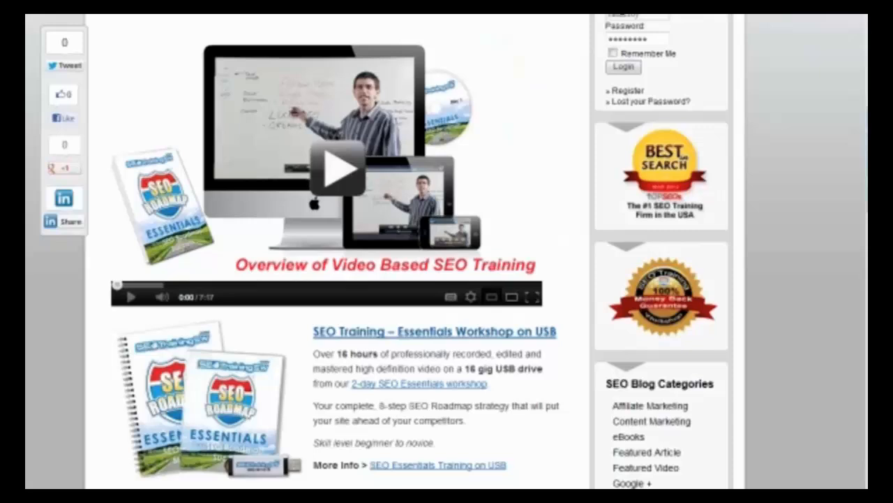
pyautogui.scroll(-3)
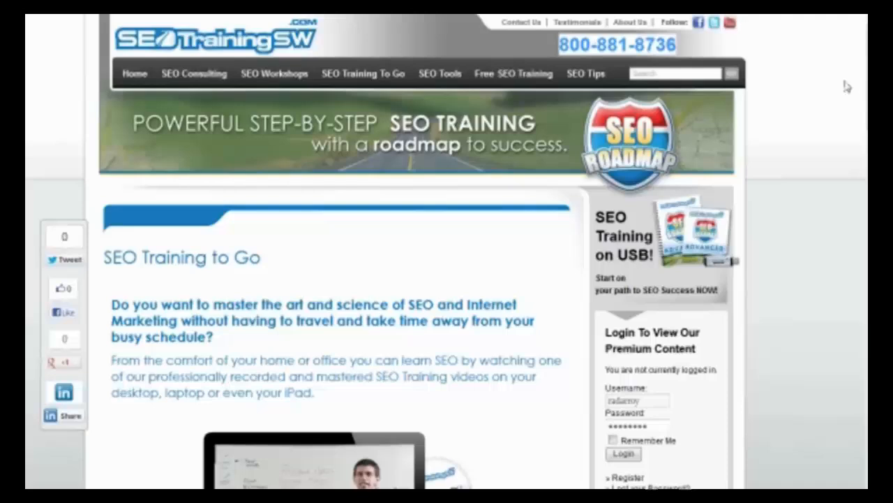
pyautogui.moveTo(793, 73)
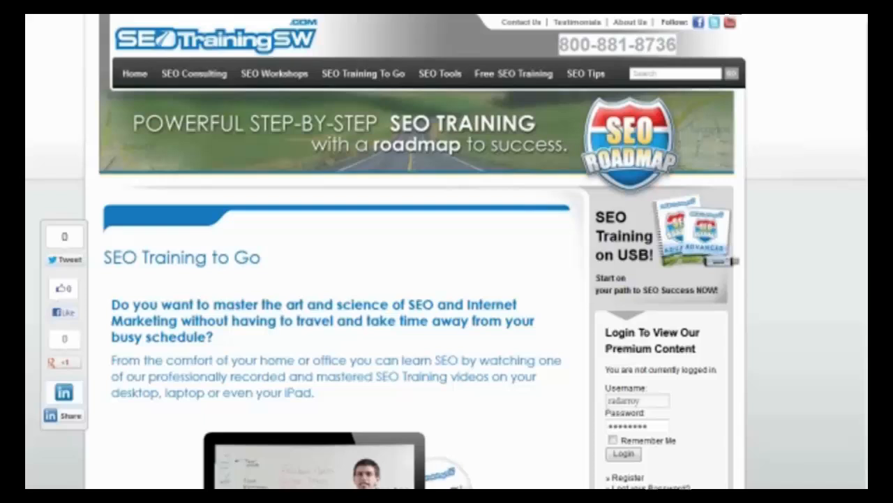
pyautogui.moveTo(539, 285)
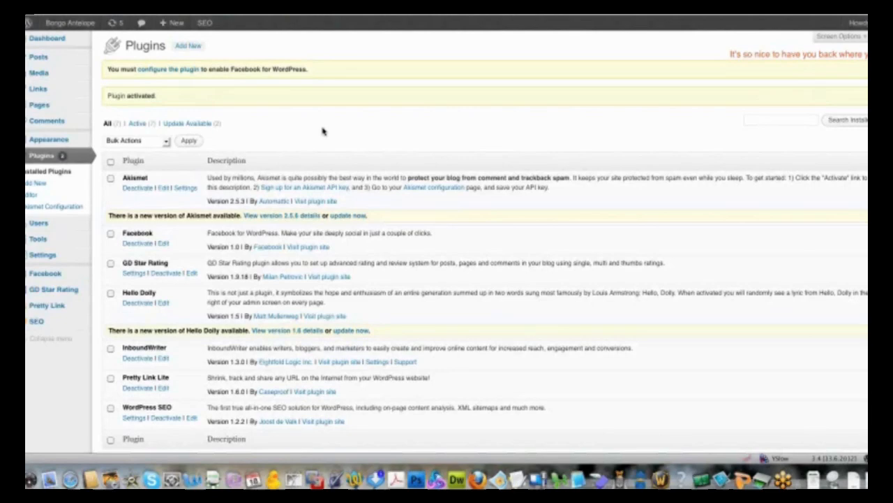
pyautogui.moveTo(363, 134)
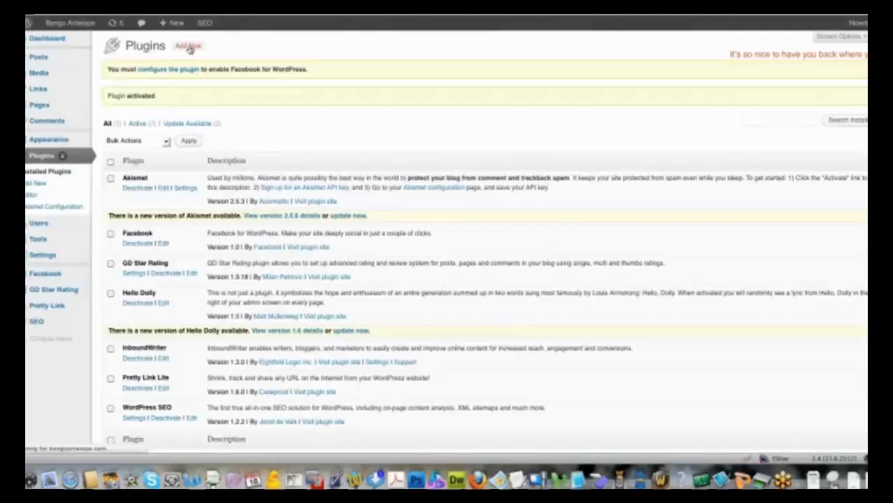
# Search the plugin directory for 'cool author box' from the Add New plugins page
pyautogui.click(187, 45)
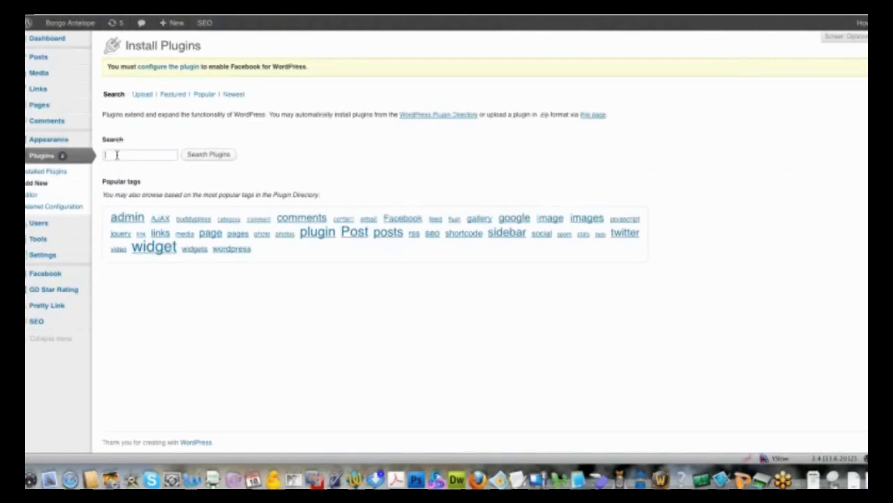
pyautogui.write('cool author box')
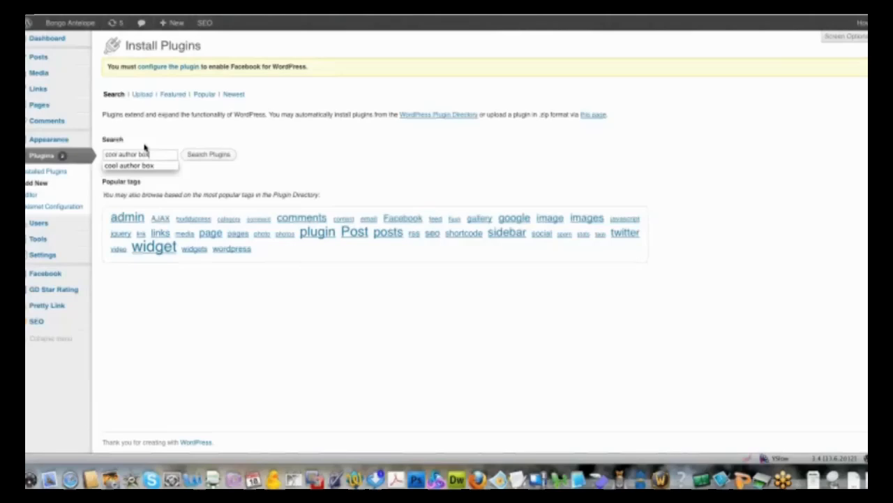
pyautogui.click(208, 154)
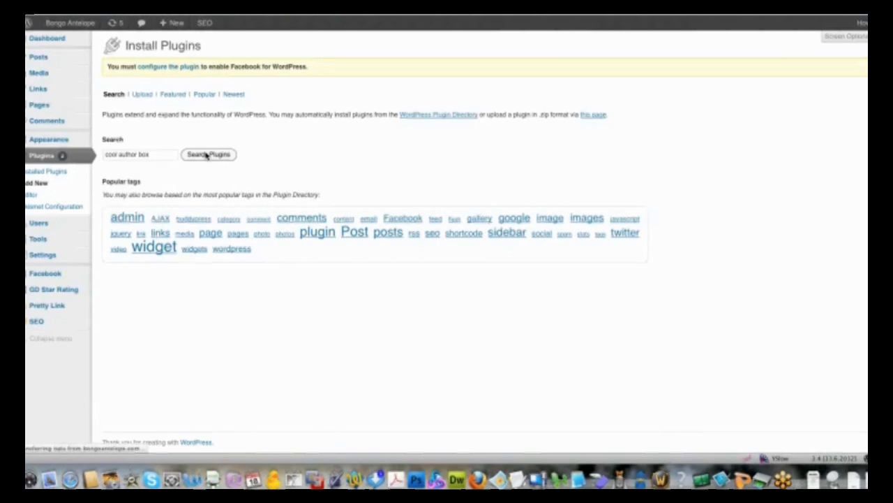
pyautogui.click(208, 154)
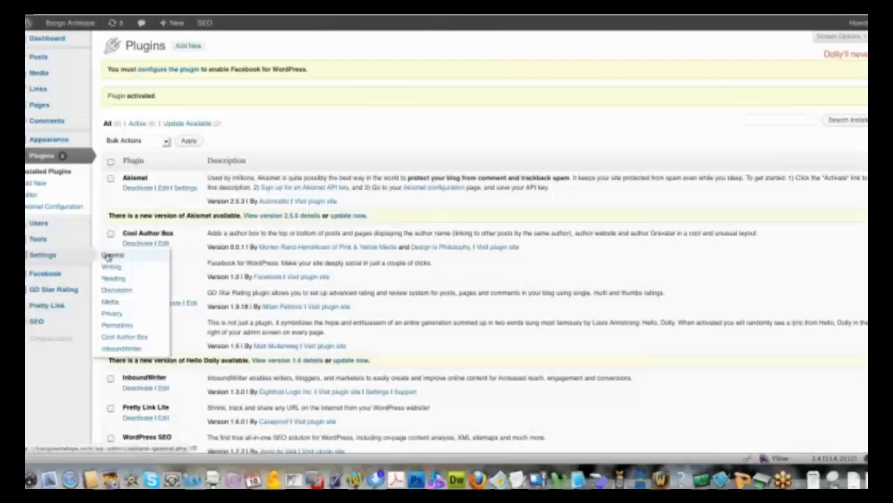
# Go to General Settings showing the Bongo Antelope site title, tagline and addresses
pyautogui.click(111, 254)
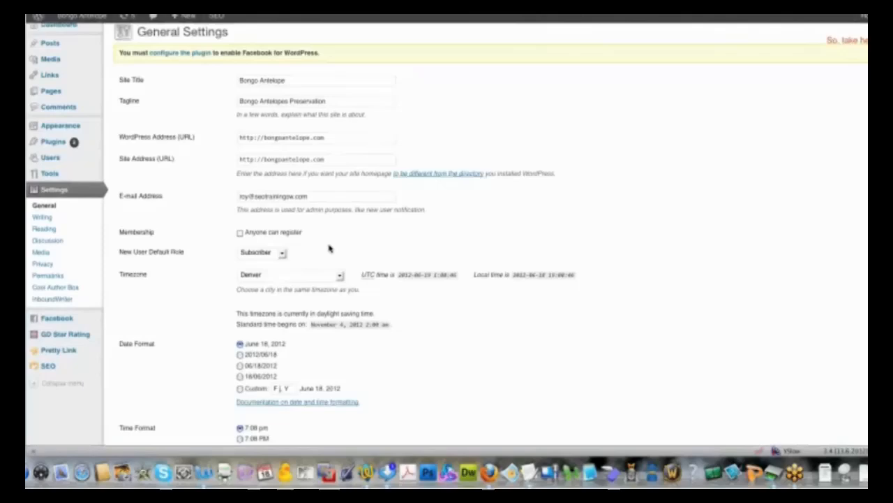
pyautogui.scroll(-3)
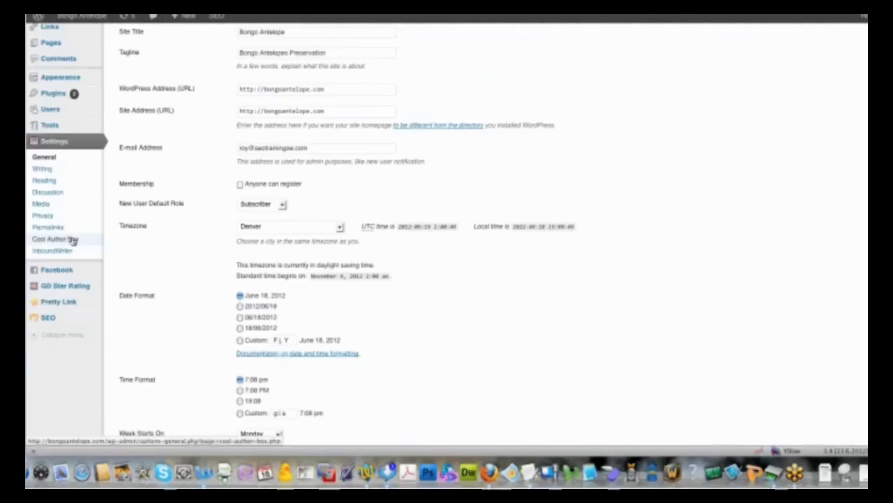
# Enable 'Display box on Posts' in the Cool Author Box settings and save the change
pyautogui.click(54, 239)
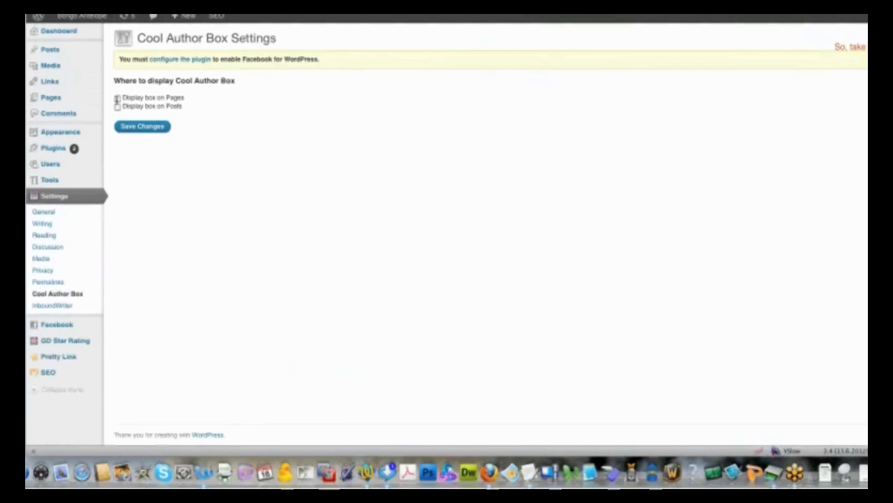
pyautogui.click(118, 106)
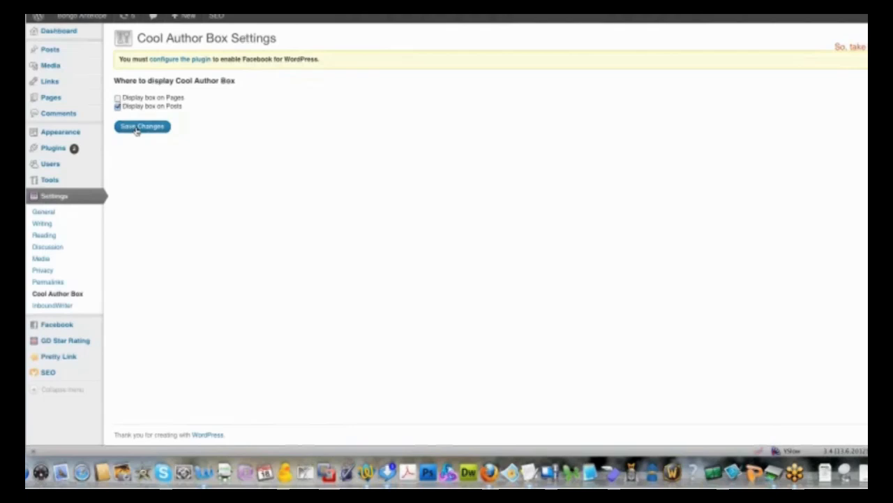
pyautogui.click(142, 125)
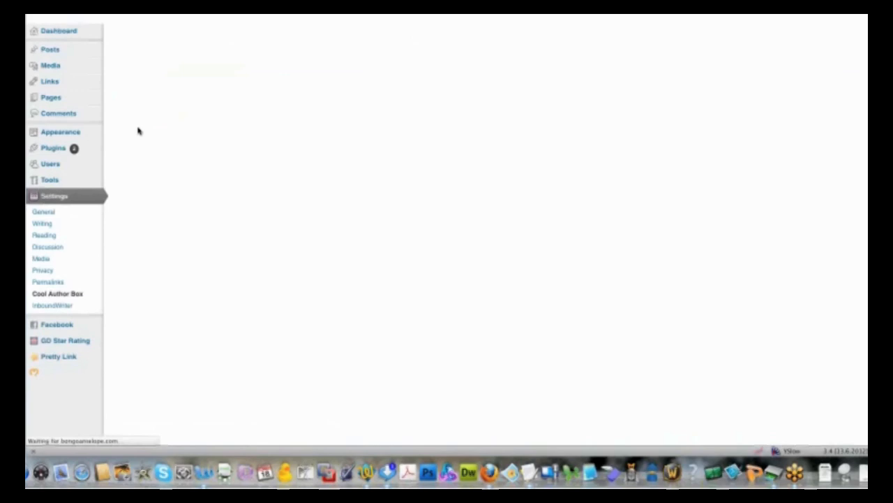
# Visit the live Google Plus webinar post and scroll to the author box beneath it
pyautogui.click(58, 293)
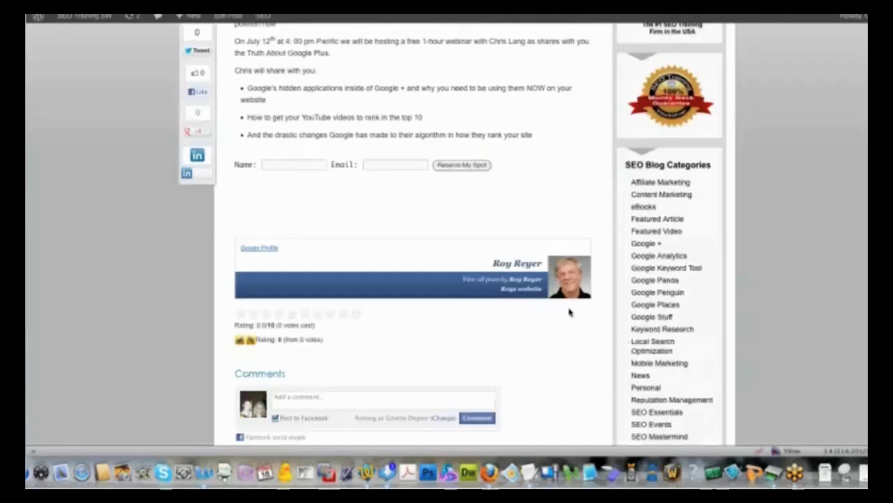
pyautogui.scroll(-3)
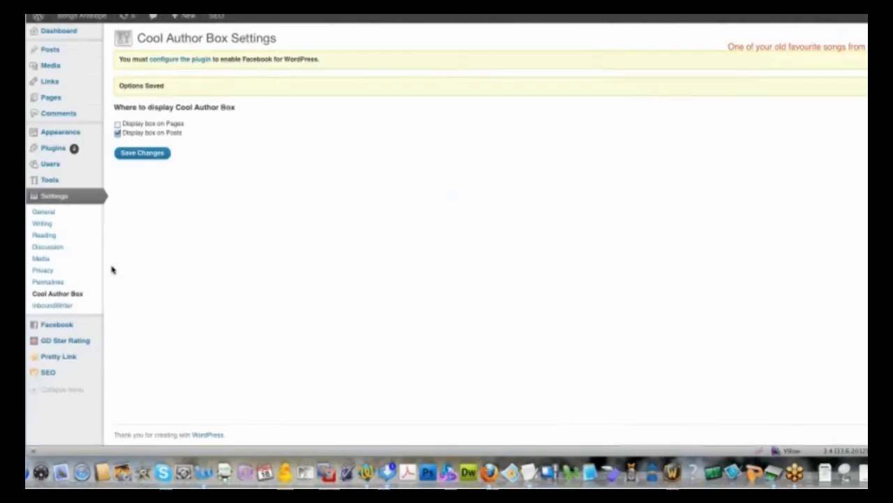
# Go from Writing Settings to the Reading Settings page with the static front page options
pyautogui.click(43, 234)
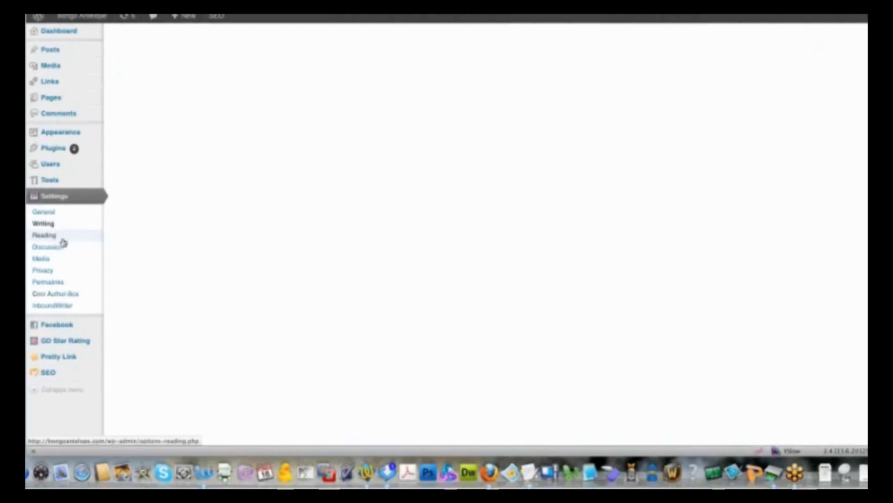
pyautogui.click(42, 223)
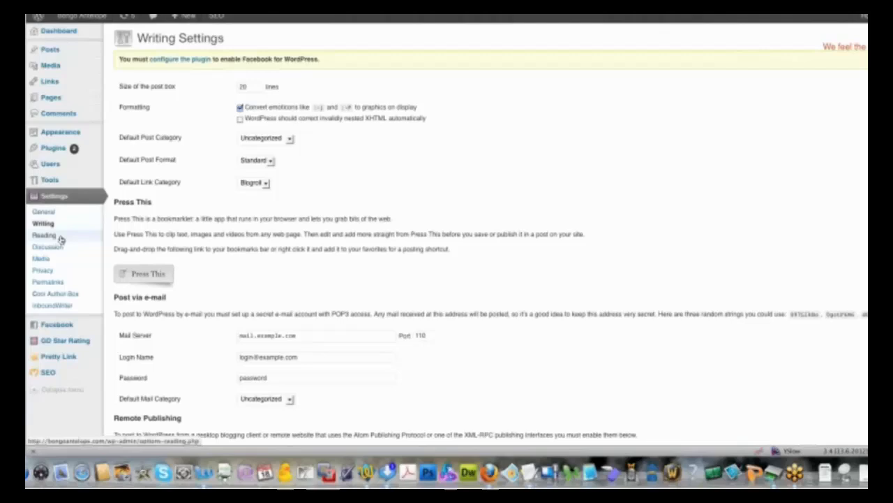
pyautogui.click(44, 235)
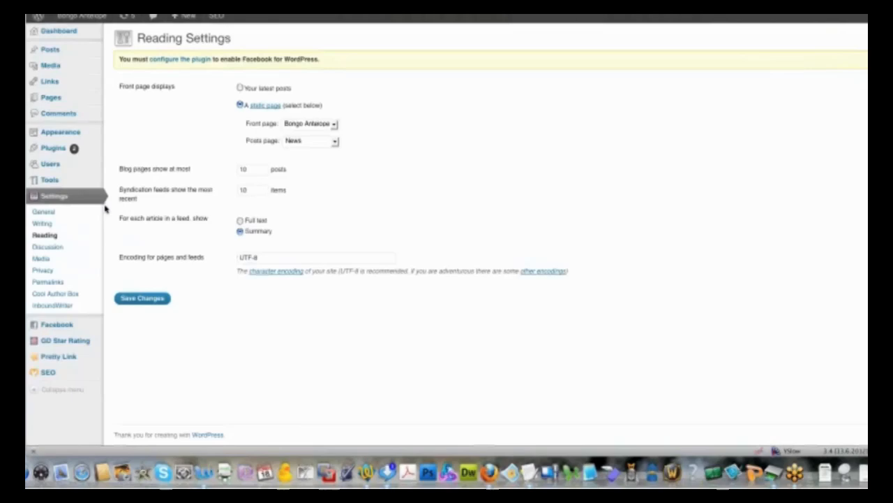
pyautogui.moveTo(53, 304)
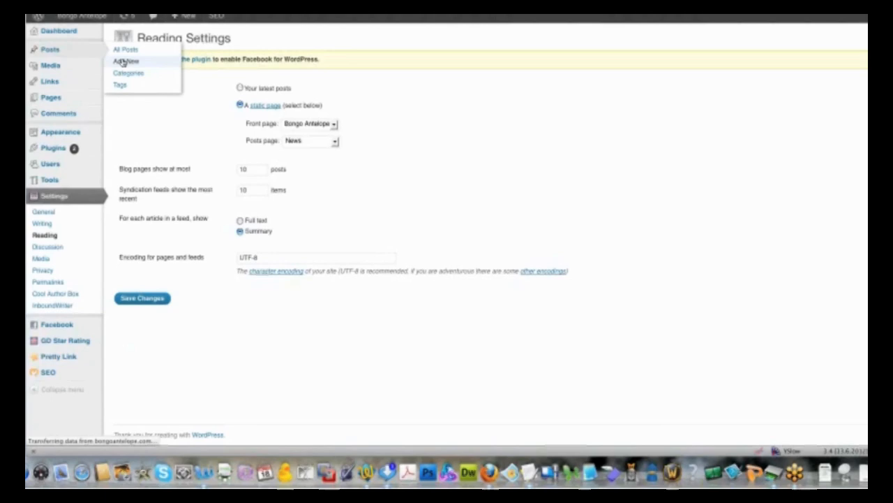
# Start a new post and set its Yoast SEO focus keyword to Antelope
pyautogui.click(124, 61)
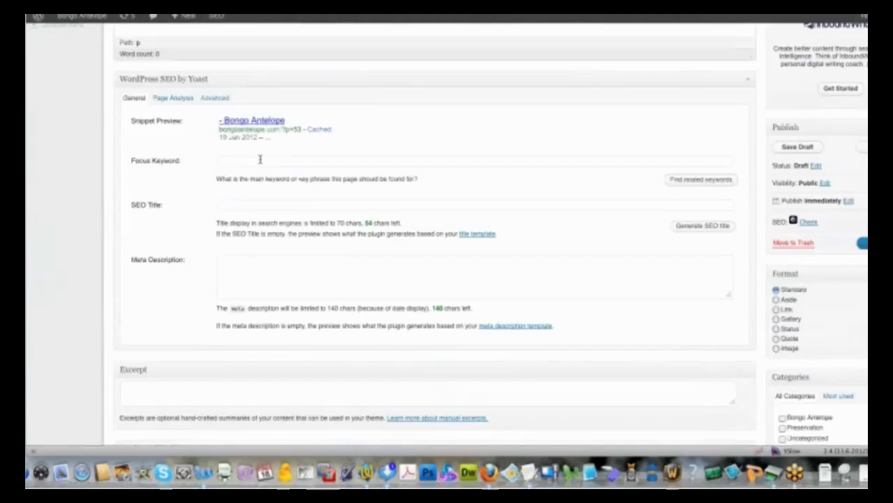
pyautogui.write('Atel')
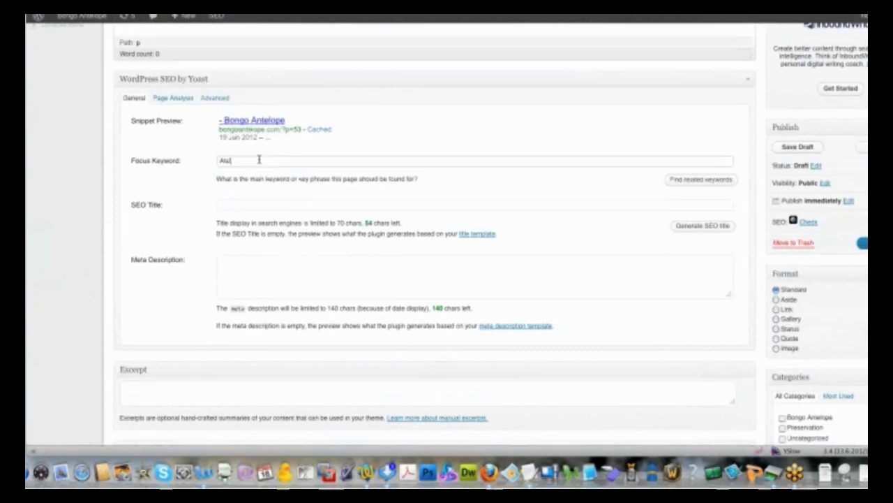
pyautogui.write('Antelope')
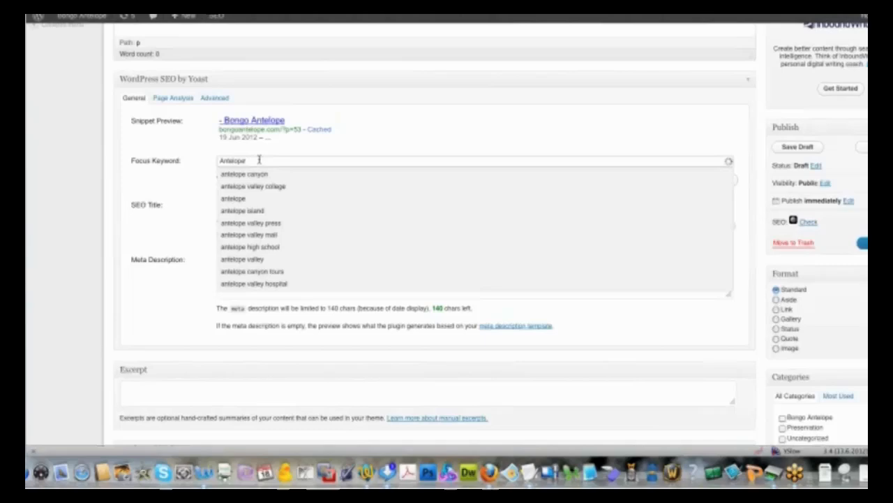
pyautogui.click(310, 198)
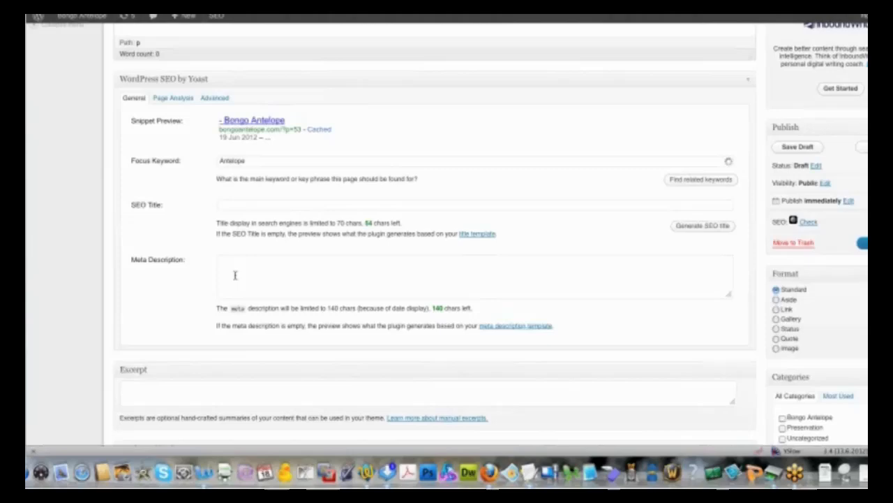
pyautogui.scroll(-3)
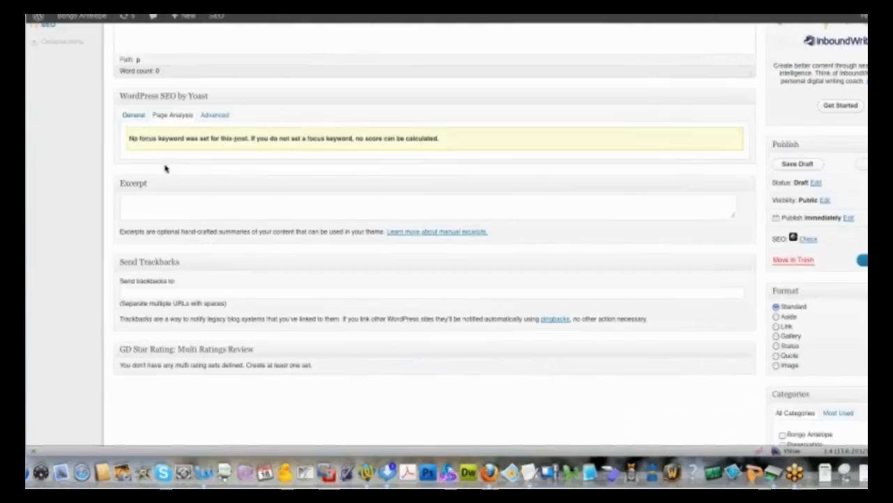
pyautogui.click(132, 114)
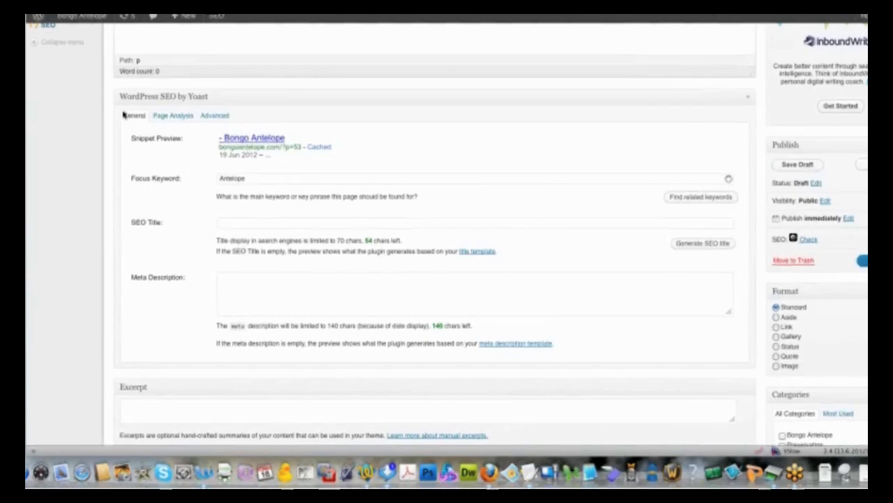
pyautogui.click(48, 229)
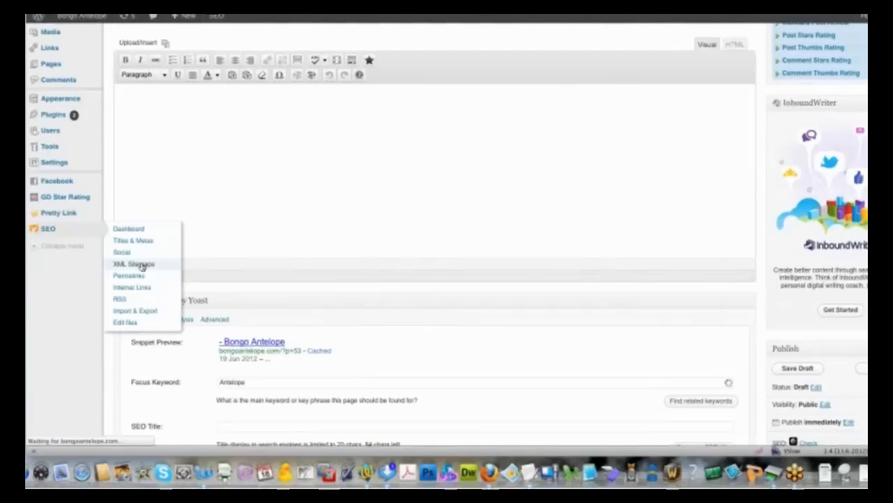
# Review the Yoast SEO XML sitemap and permalink settings pages
pyautogui.click(133, 264)
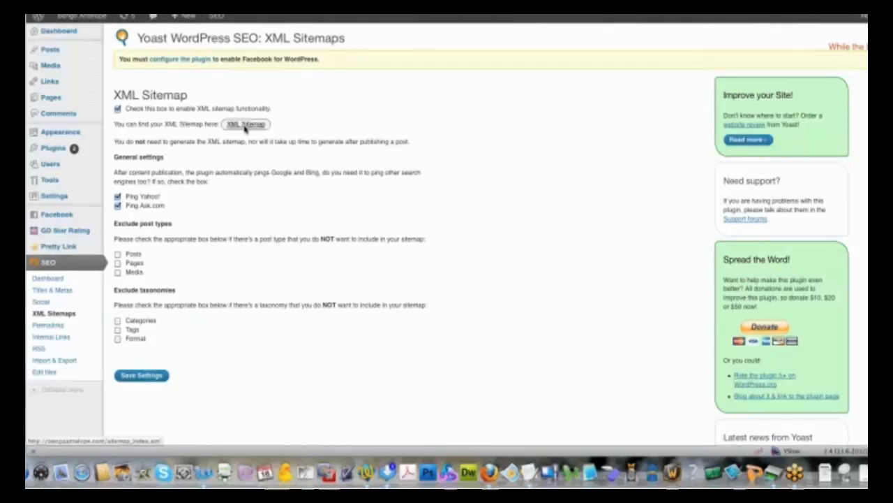
pyautogui.click(245, 123)
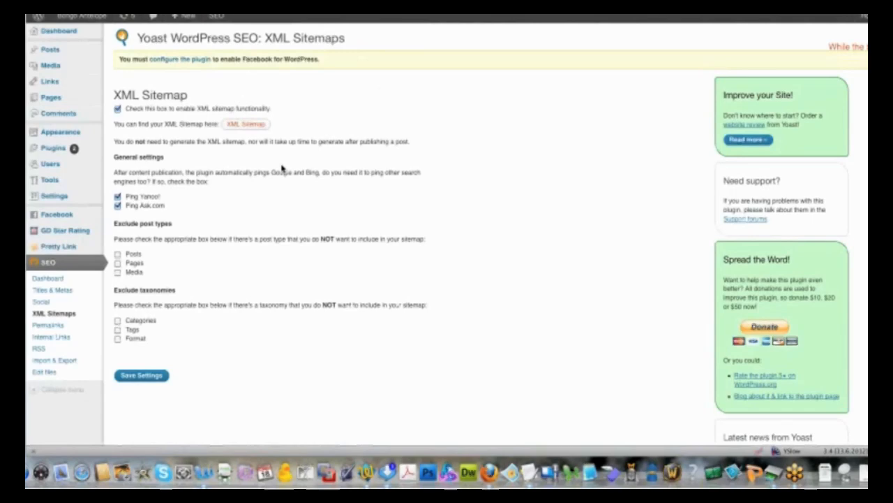
pyautogui.moveTo(201, 216)
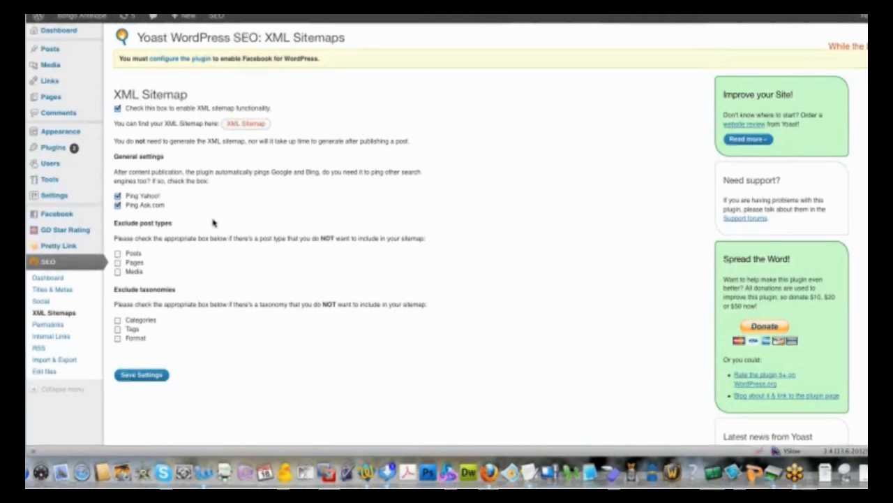
pyautogui.scroll(-3)
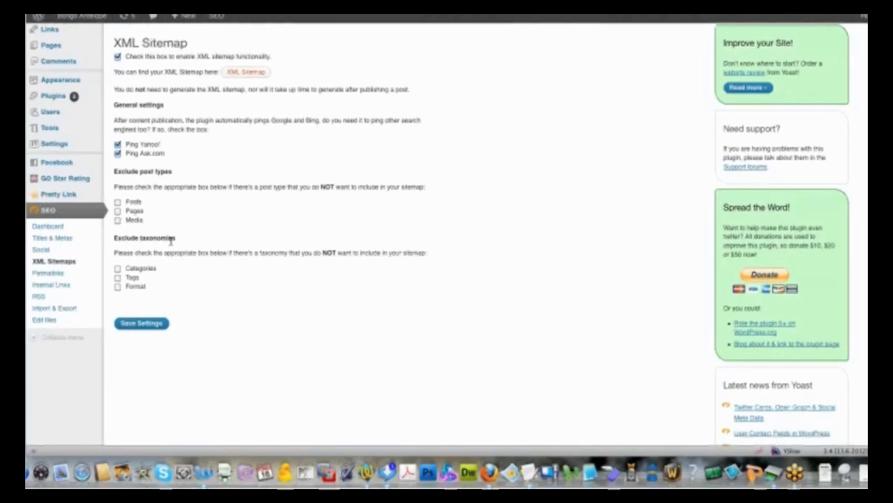
pyautogui.scroll(-3)
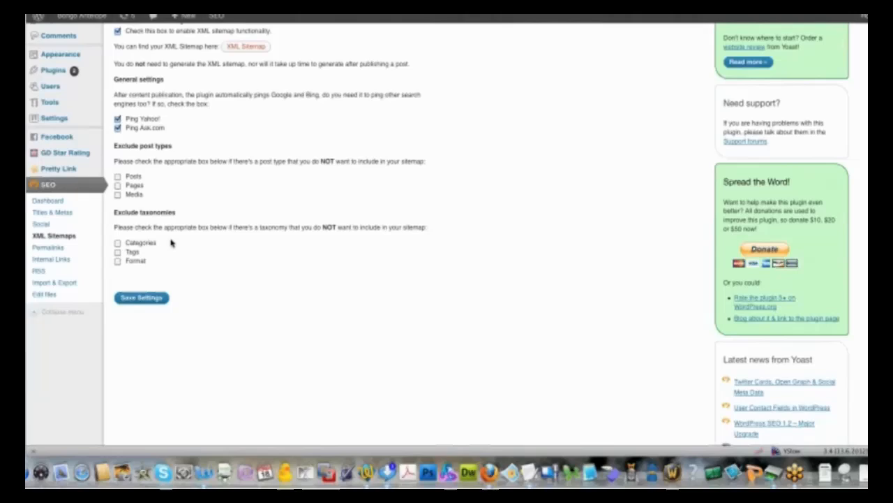
pyautogui.scroll(-3)
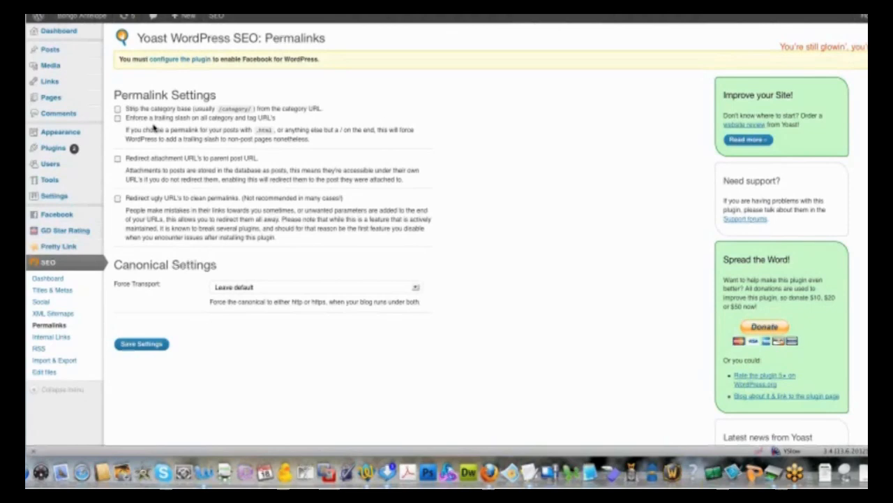
pyautogui.moveTo(403, 113)
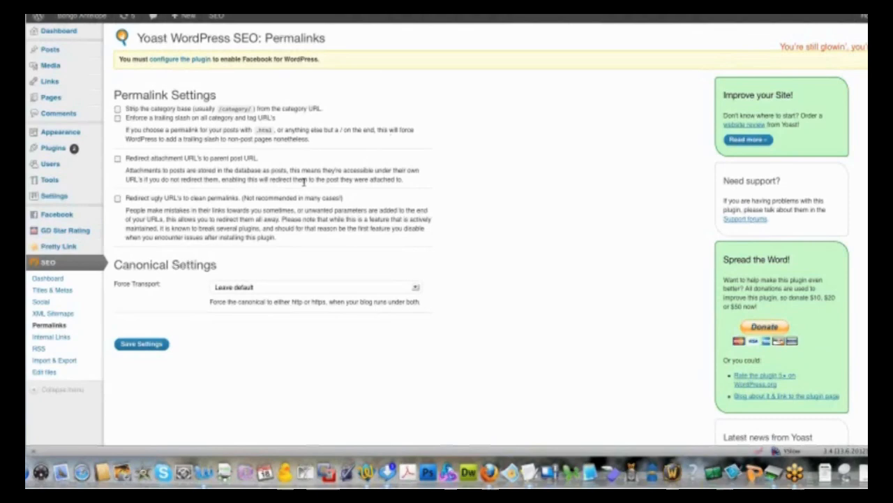
# Finish reviewing the permalink options and move to the Yoast SEO RSS settings
pyautogui.scroll(-3)
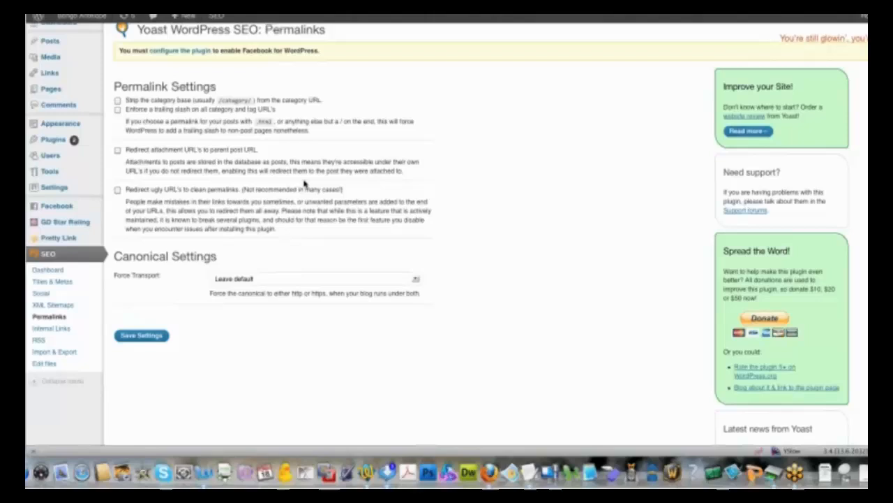
pyautogui.scroll(-3)
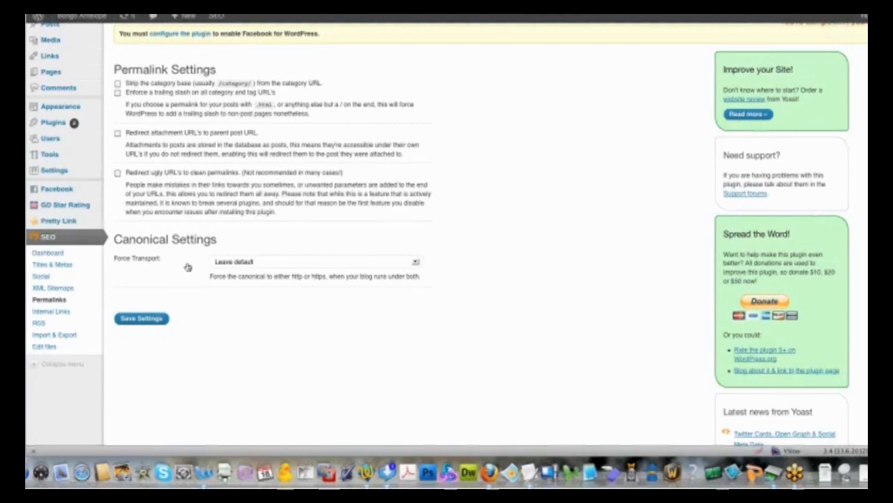
pyautogui.moveTo(39, 322)
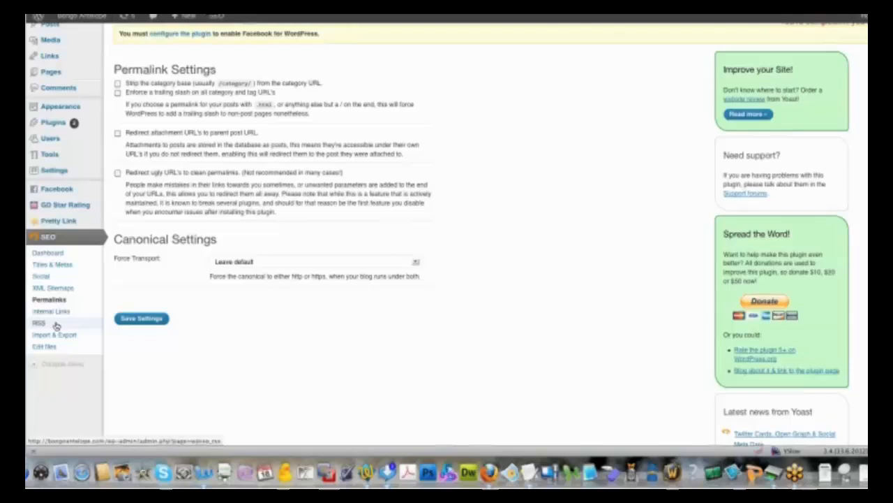
pyautogui.click(49, 324)
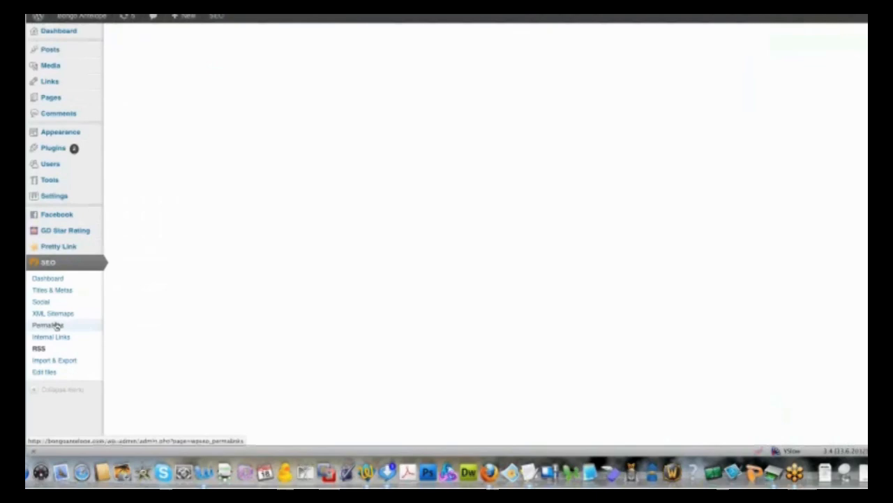
# Set the RSS feed to add %%BLOGDESCLINK%% before and %%AUTHORLINK%% after each post, and save
pyautogui.click(39, 349)
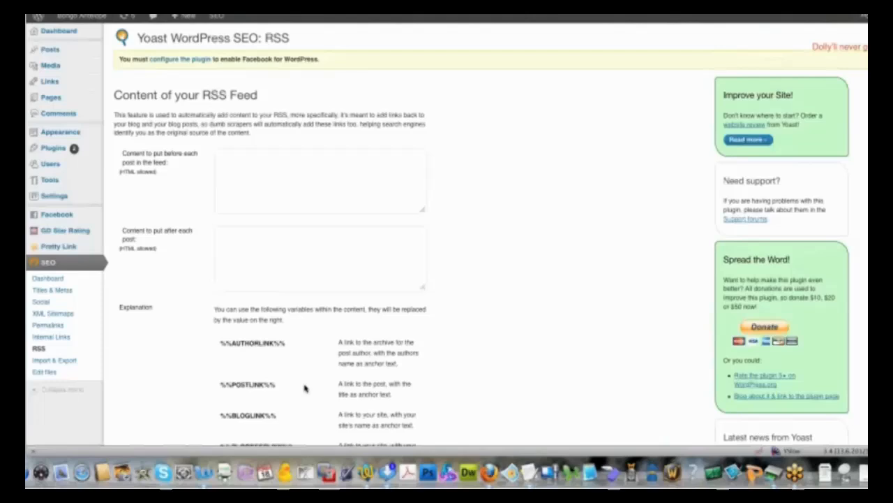
pyautogui.scroll(-3)
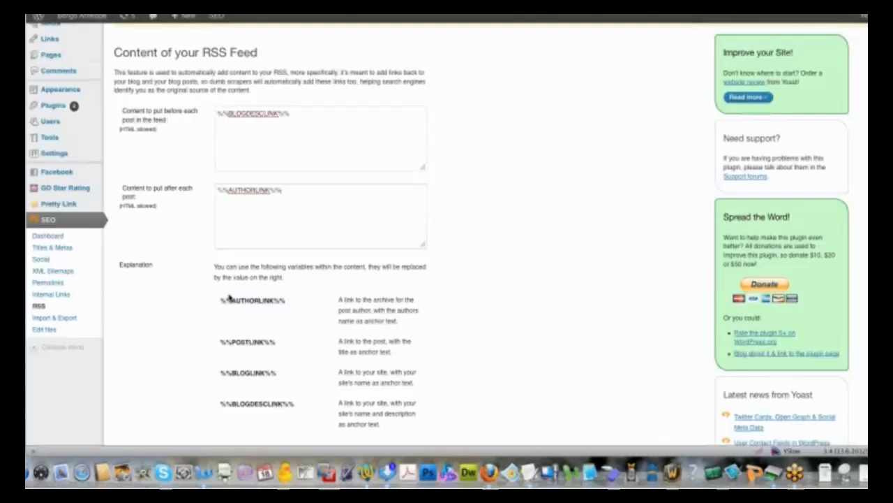
pyautogui.scroll(-3)
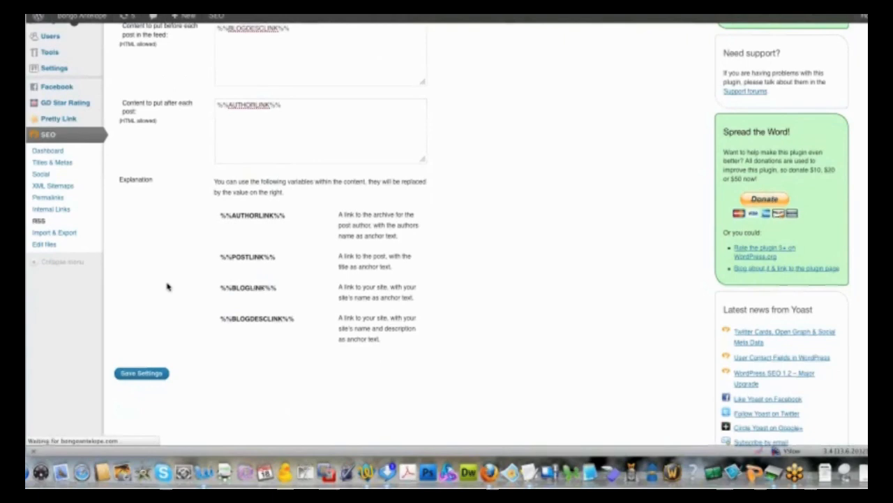
pyautogui.click(139, 371)
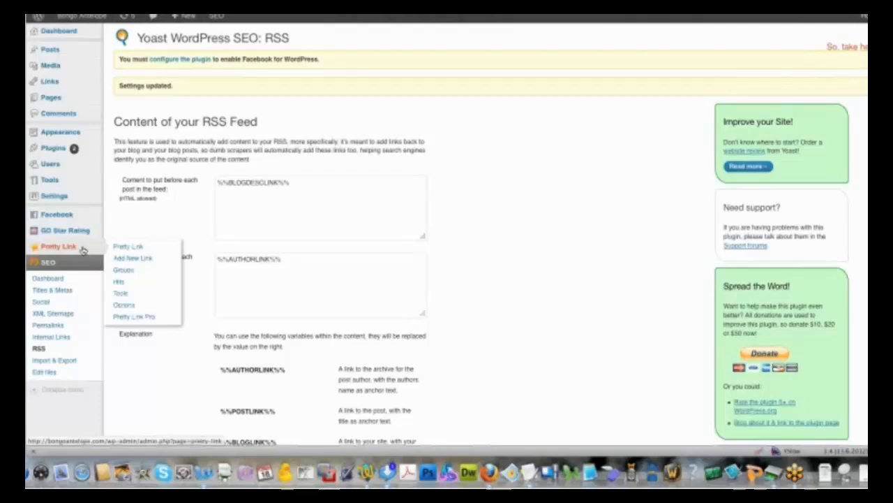
# Go to the Pretty Link links list and begin adding a new pretty link
pyautogui.click(59, 245)
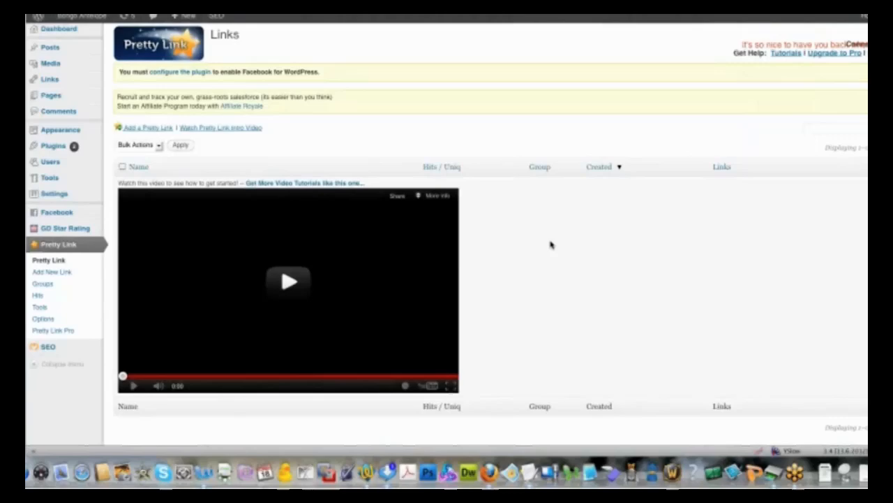
pyautogui.scroll(-3)
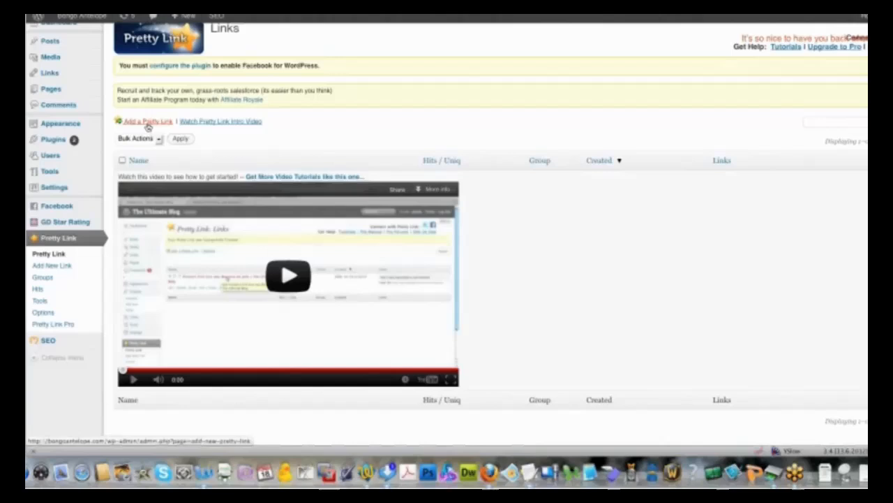
pyautogui.click(147, 120)
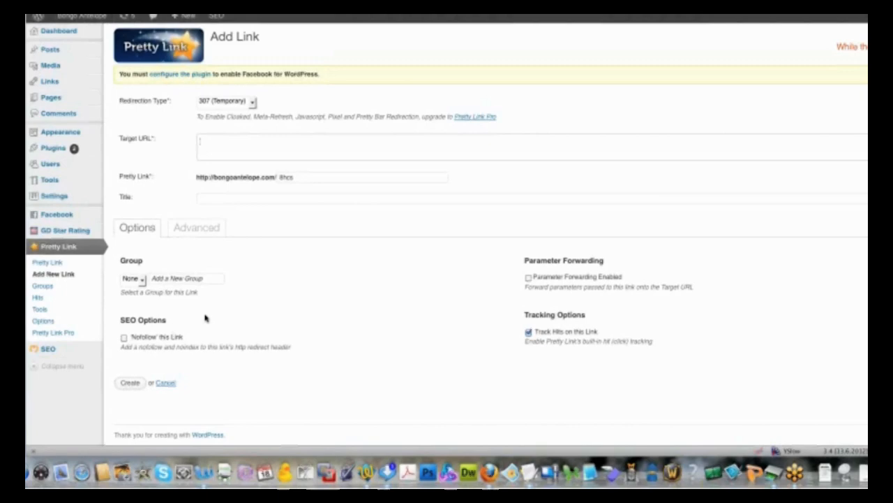
pyautogui.moveTo(398, 310)
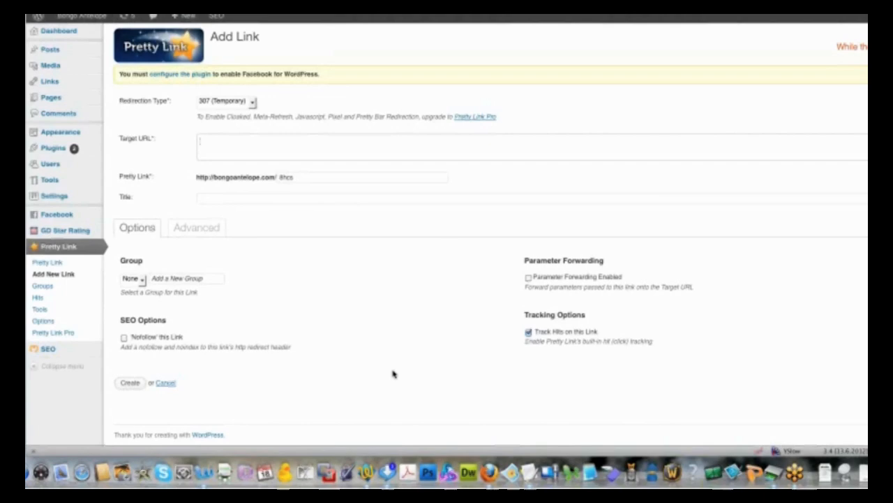
# Review the new link's Advanced options, then move to Pretty Link's bookmarklet Tools page
pyautogui.click(196, 226)
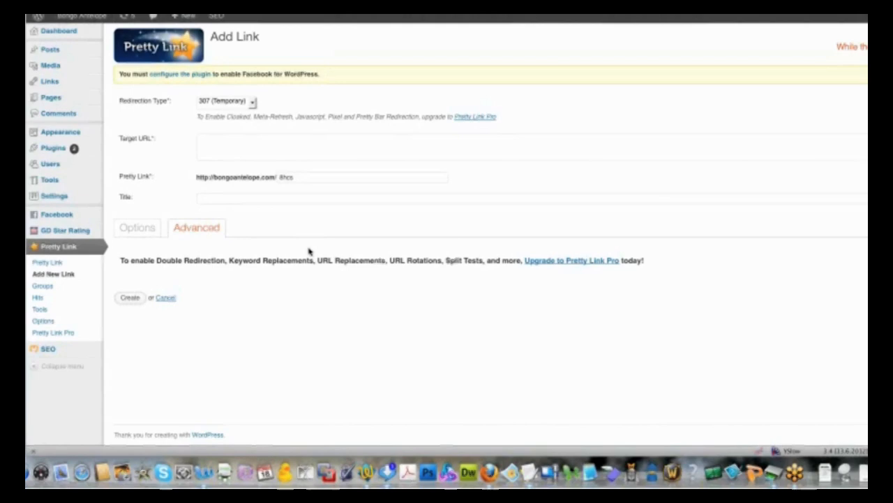
pyautogui.moveTo(39, 309)
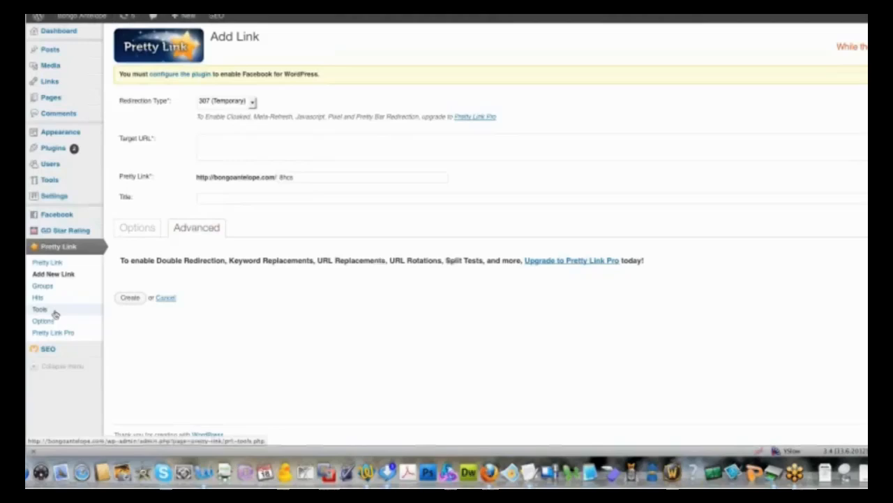
pyautogui.click(39, 309)
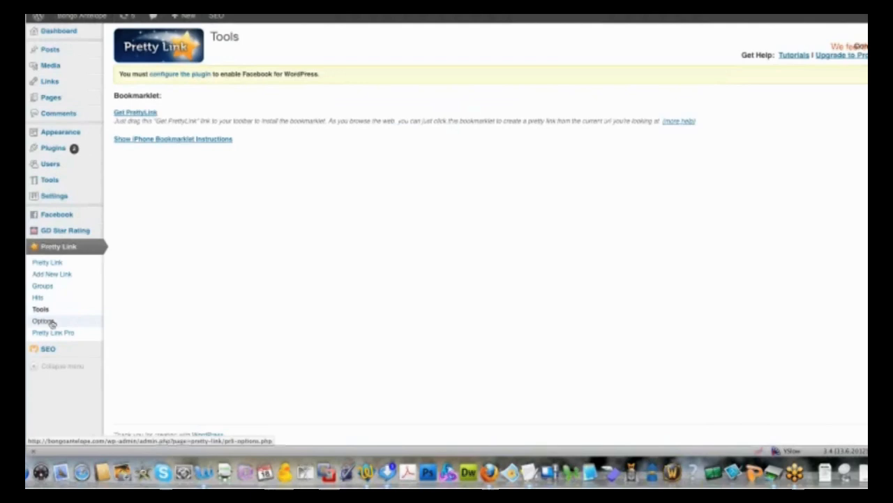
# Bring up Pretty Link's Options page with link, reporting and hit-database settings
pyautogui.click(43, 320)
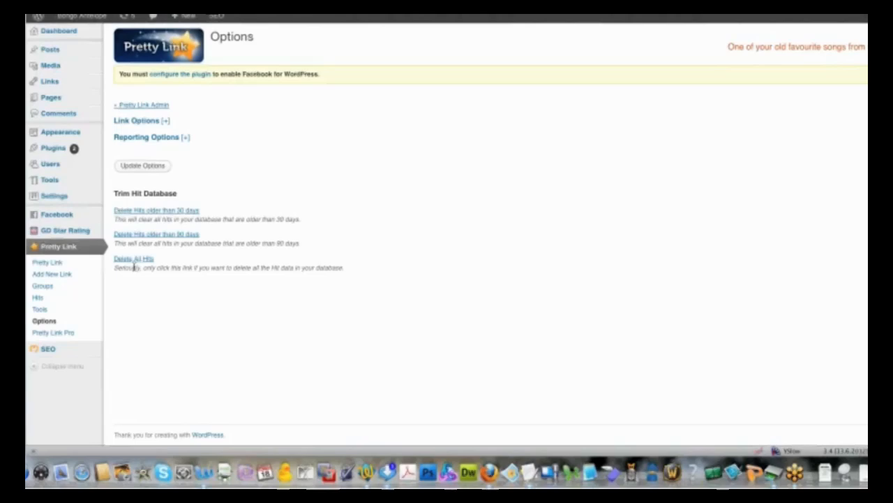
pyautogui.moveTo(64, 230)
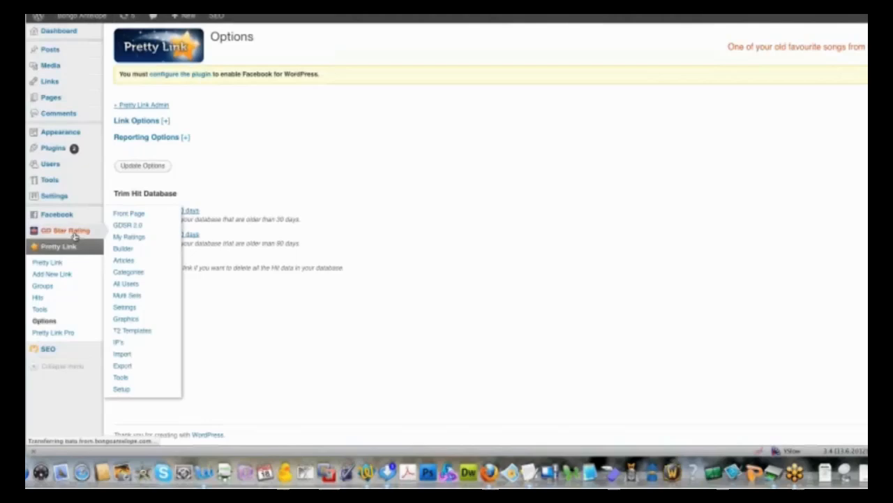
pyautogui.click(64, 231)
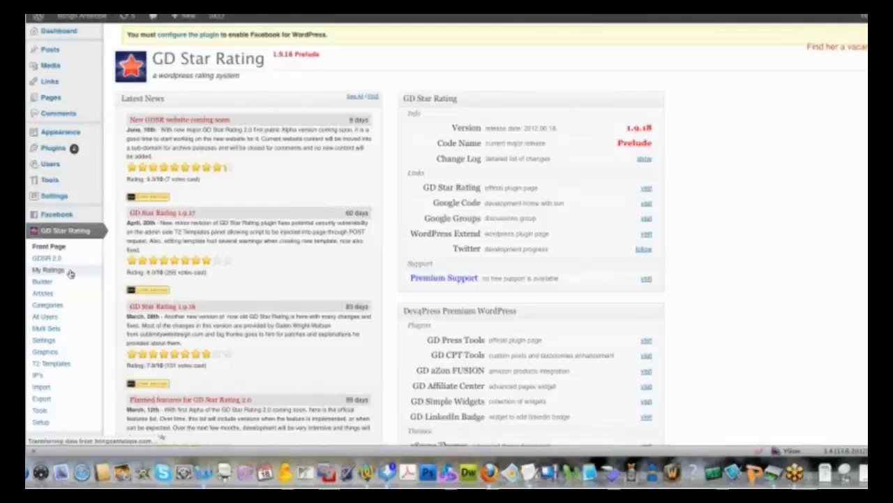
# View GD Star Rating's My Ratings overview for posts and comments
pyautogui.click(47, 269)
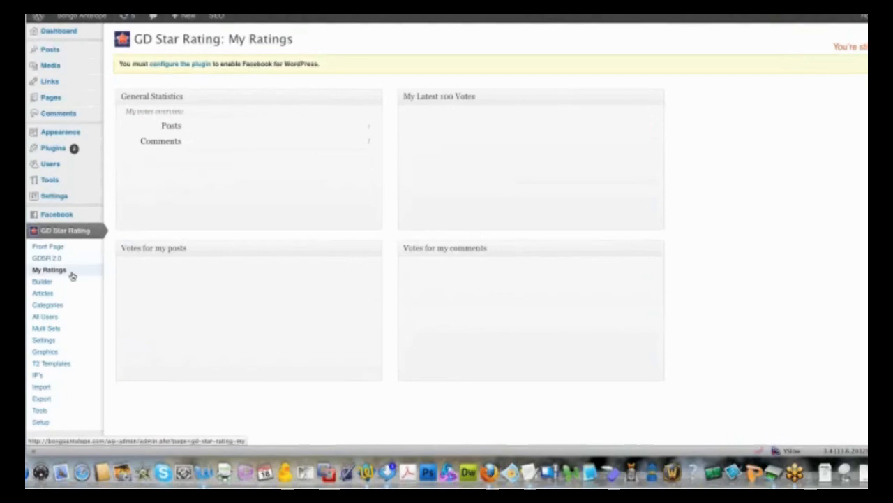
pyautogui.moveTo(48, 245)
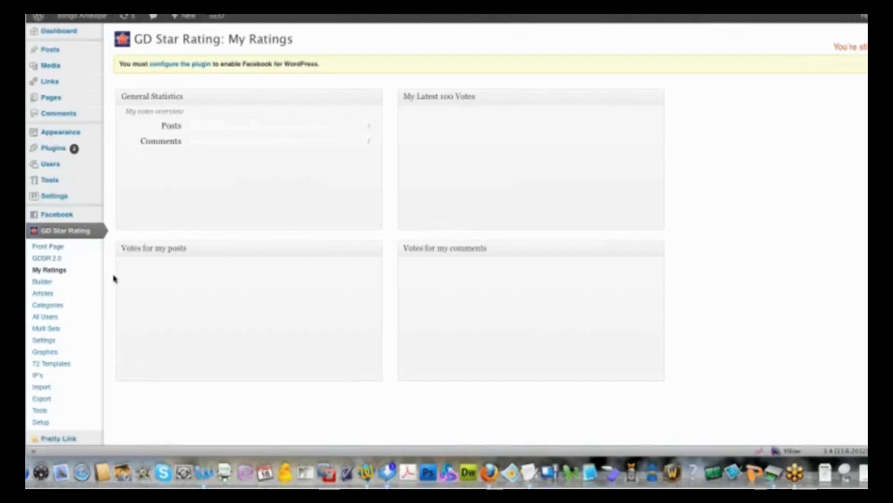
pyautogui.click(43, 341)
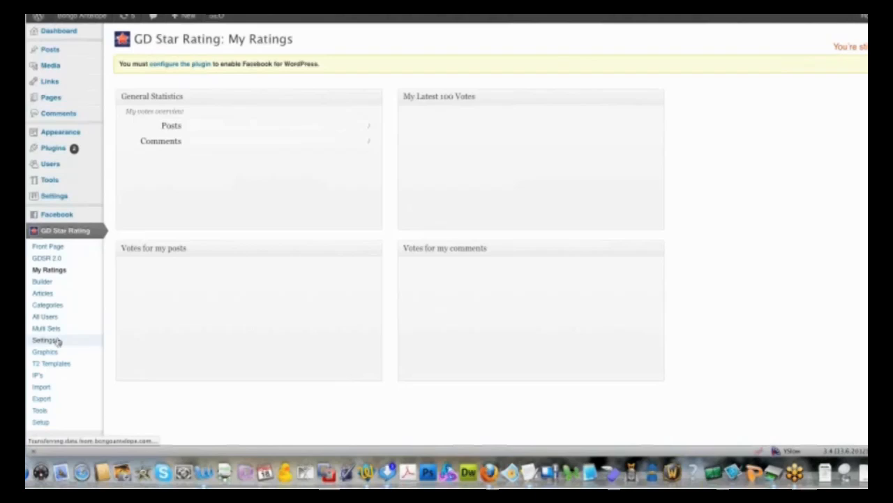
# Look through GD Star Rating's Features settings: plugin features, CSS files, percentages, charset, search engines
pyautogui.click(44, 341)
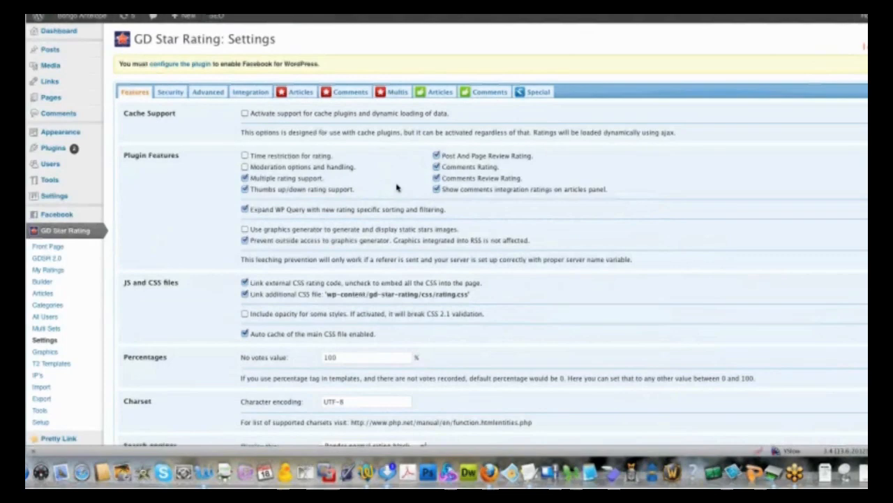
pyautogui.scroll(-3)
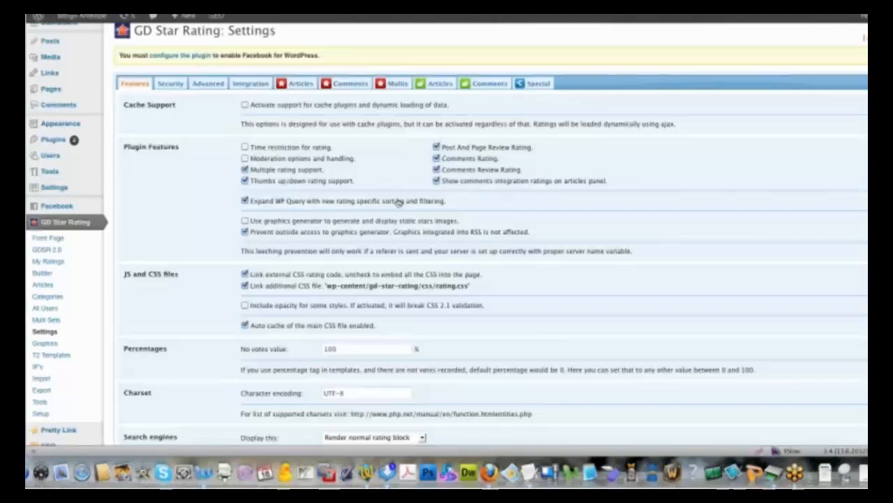
pyautogui.scroll(-3)
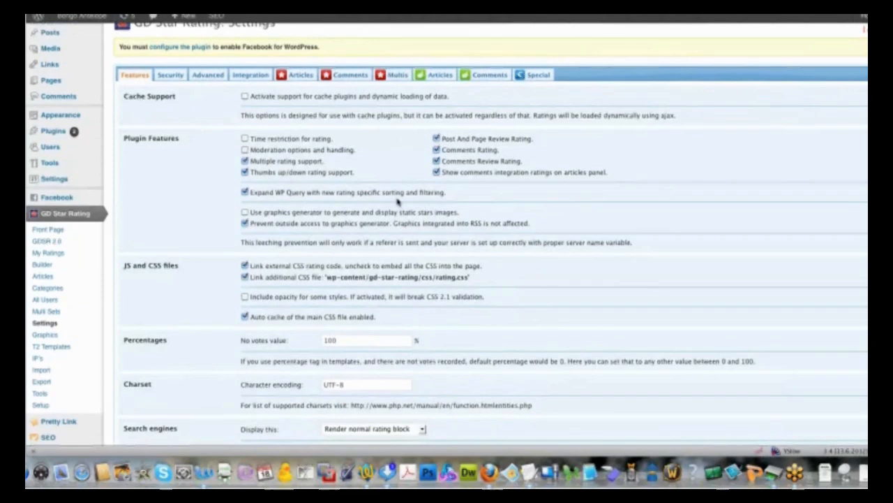
pyautogui.scroll(-3)
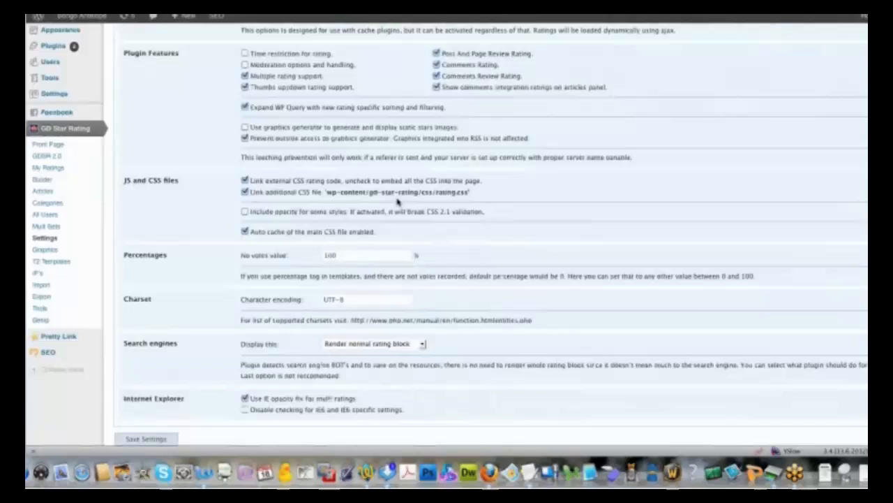
# Under Articles, disable auto-inserted rating code for individual pages and save the settings
pyautogui.click(300, 57)
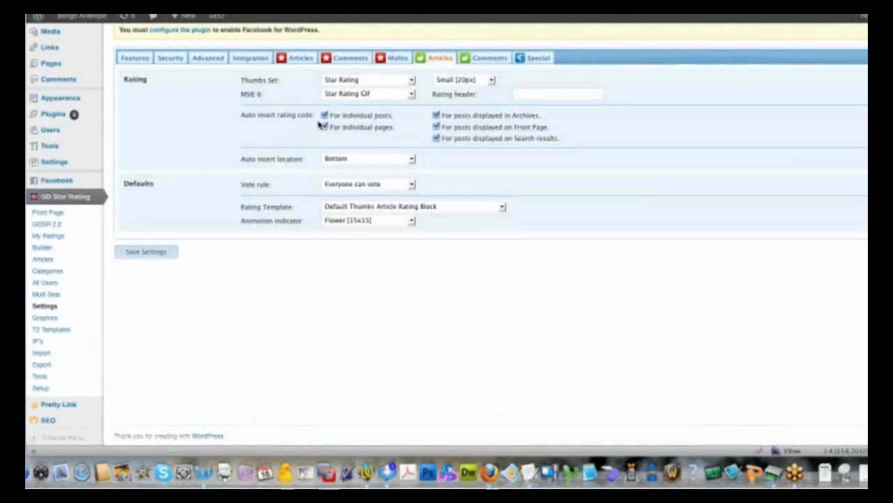
pyautogui.click(323, 127)
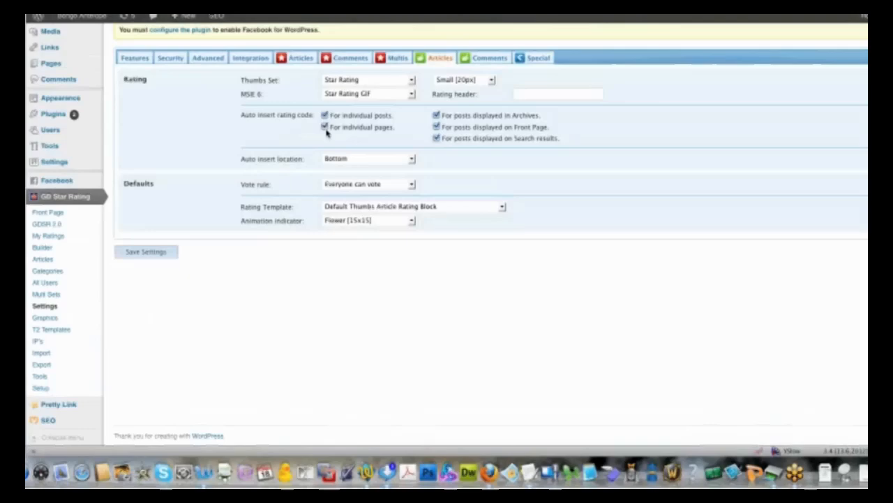
pyautogui.click(324, 127)
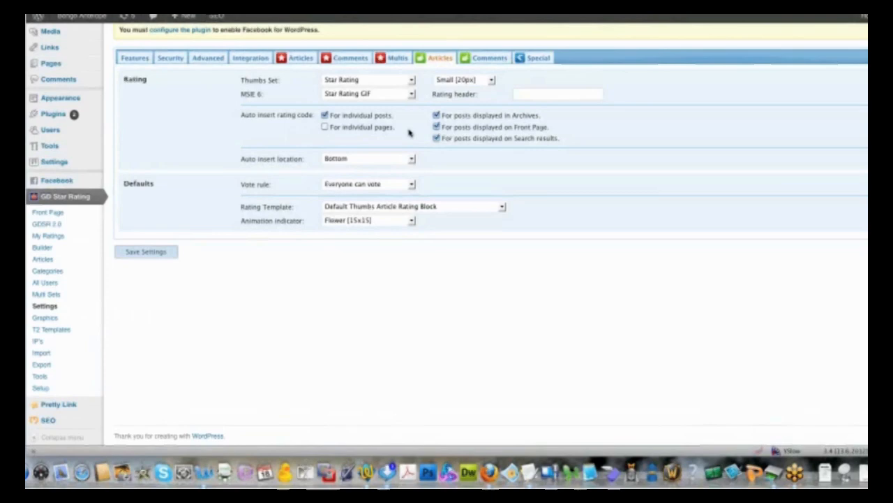
pyautogui.click(146, 252)
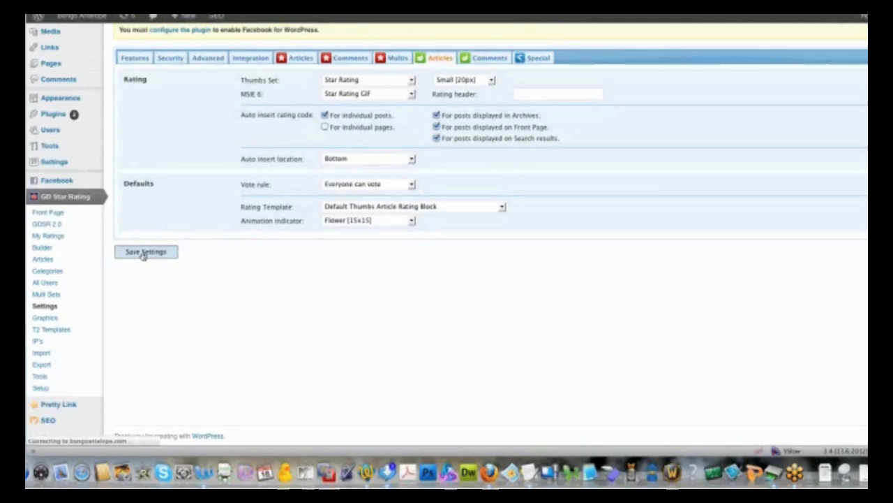
pyautogui.click(145, 251)
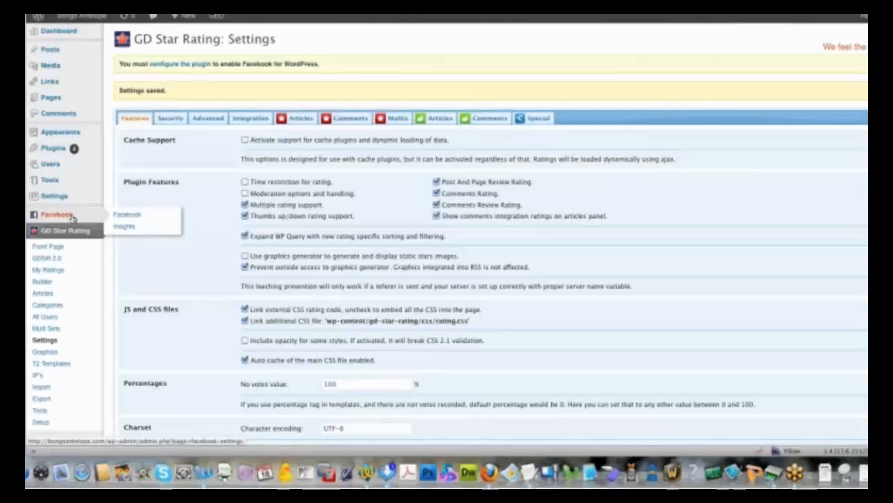
# Bring up the Facebook for WordPress setup page with its app creation steps
pyautogui.click(56, 215)
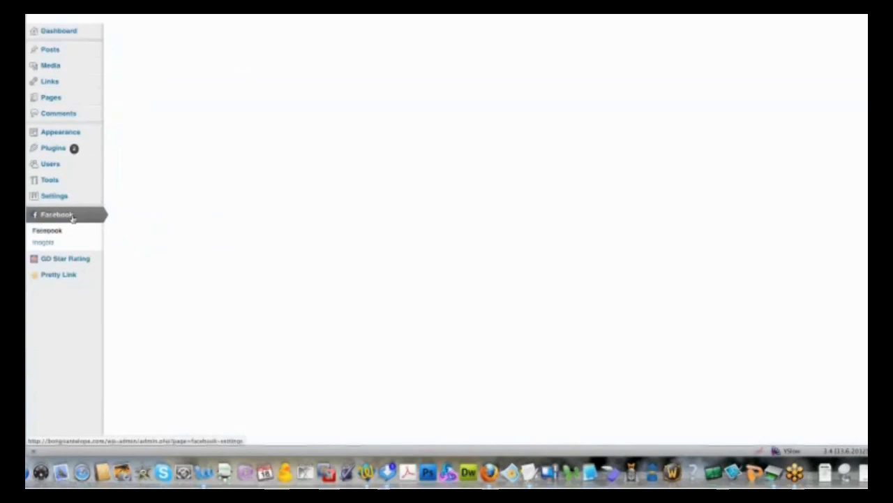
pyautogui.click(56, 215)
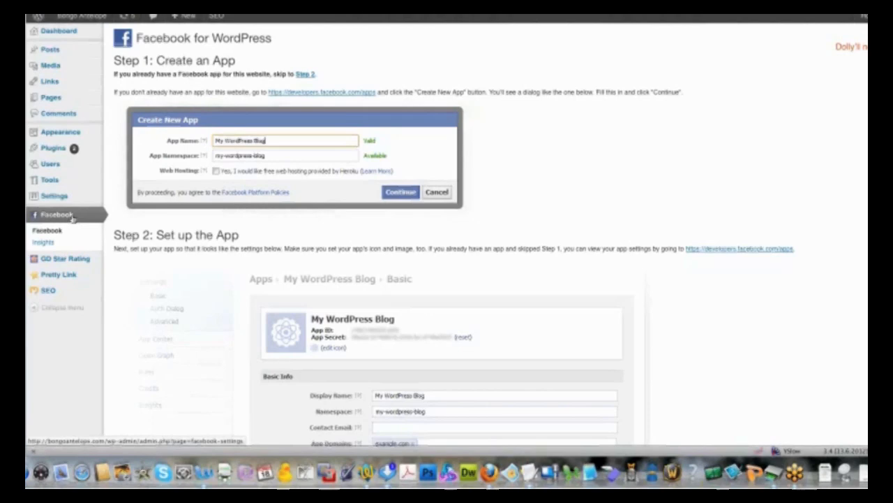
pyautogui.moveTo(541, 182)
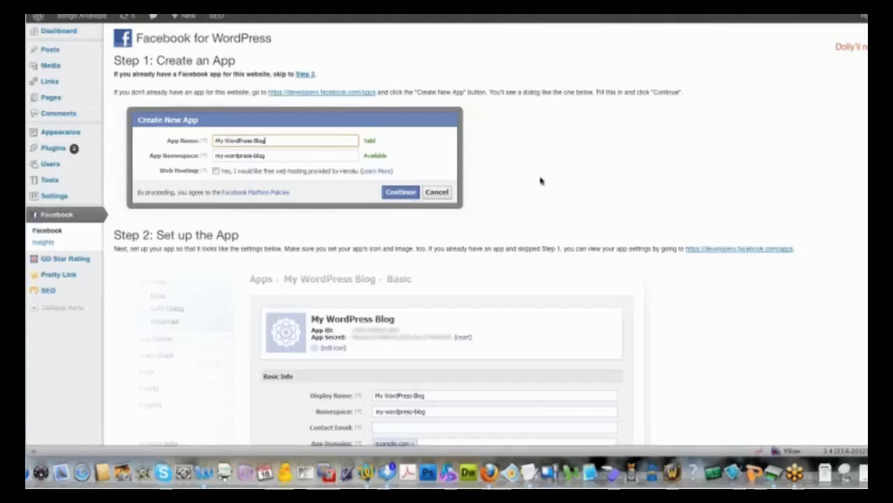
pyautogui.moveTo(320, 101)
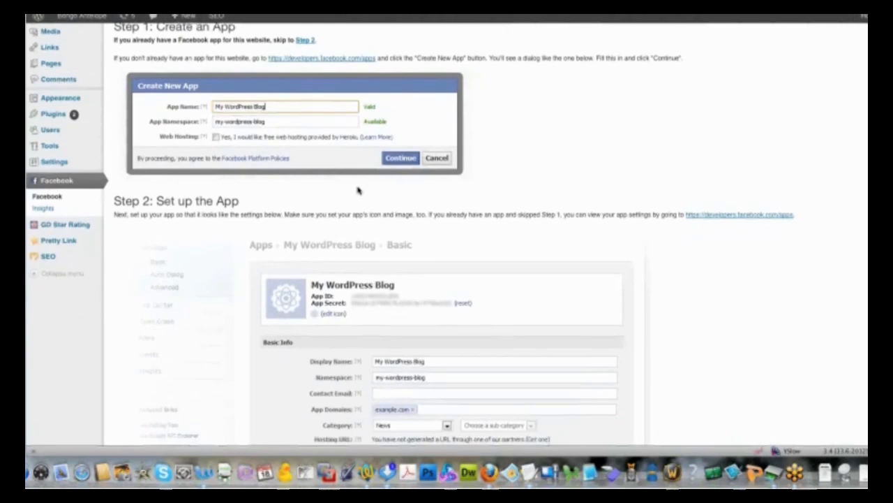
pyautogui.scroll(-3)
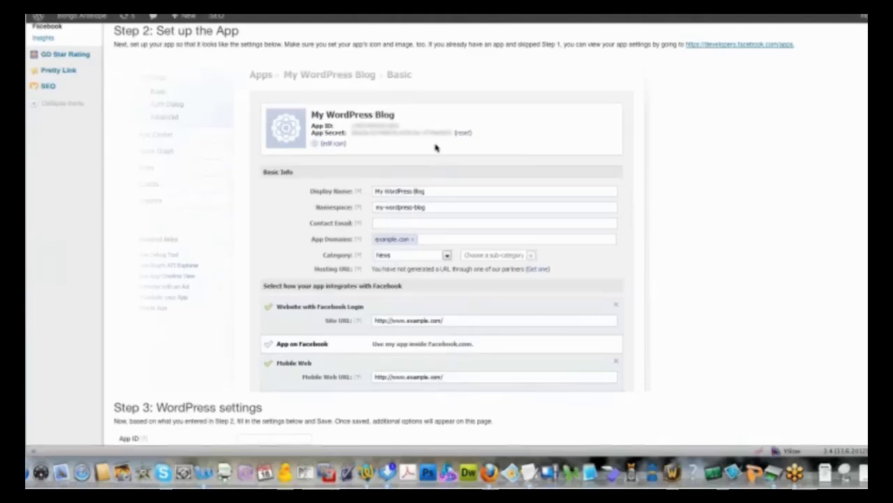
pyautogui.scroll(-3)
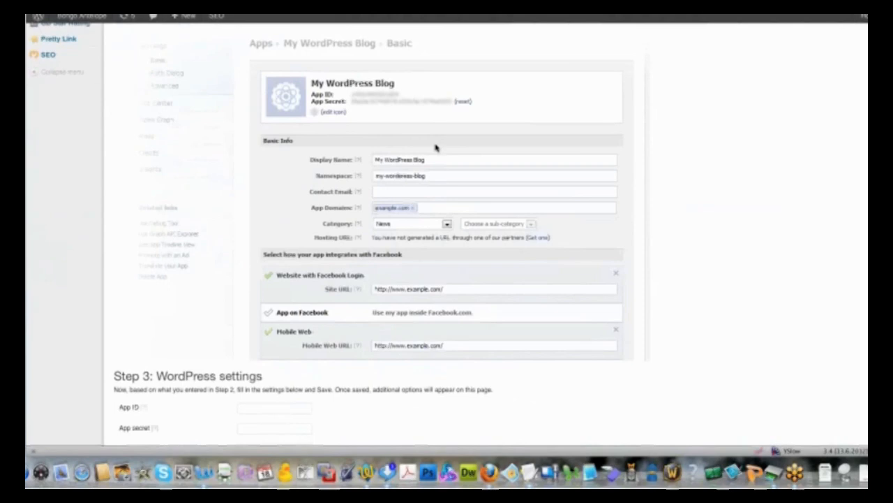
pyautogui.scroll(-3)
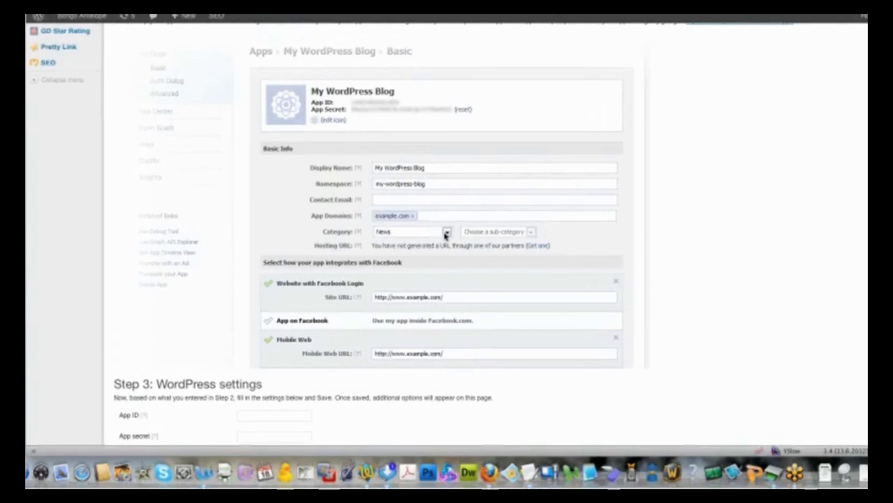
pyautogui.moveTo(449, 299)
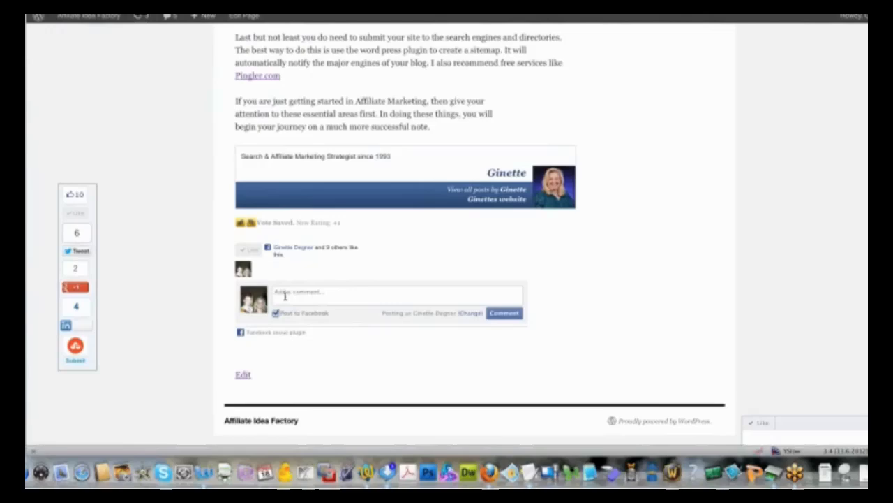
pyautogui.moveTo(444, 296)
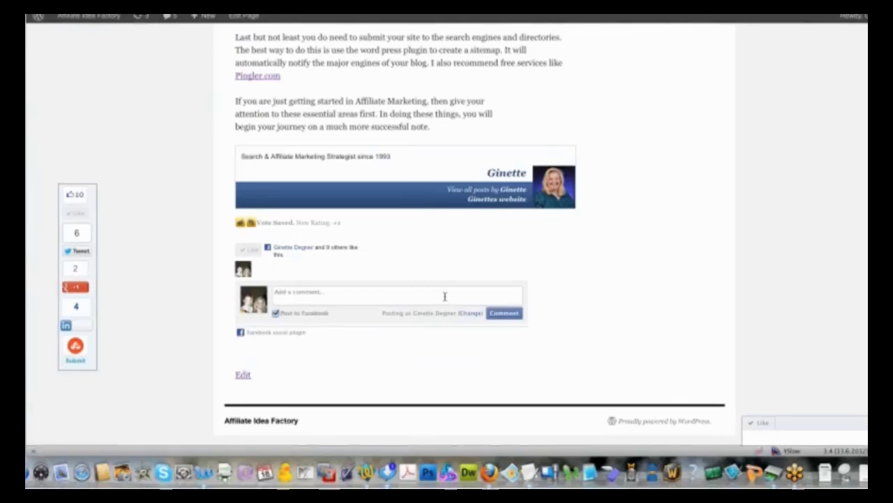
pyautogui.moveTo(273, 257)
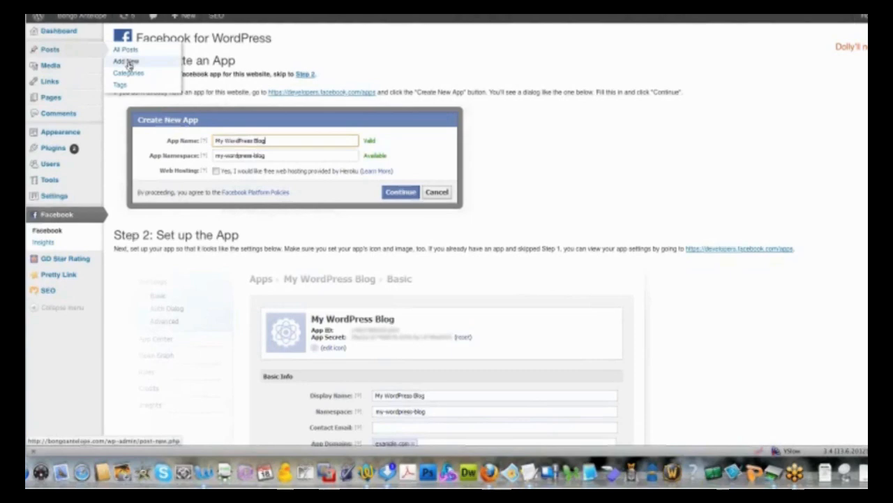
# Start a new blank post via Posts > Add New
pyautogui.click(126, 62)
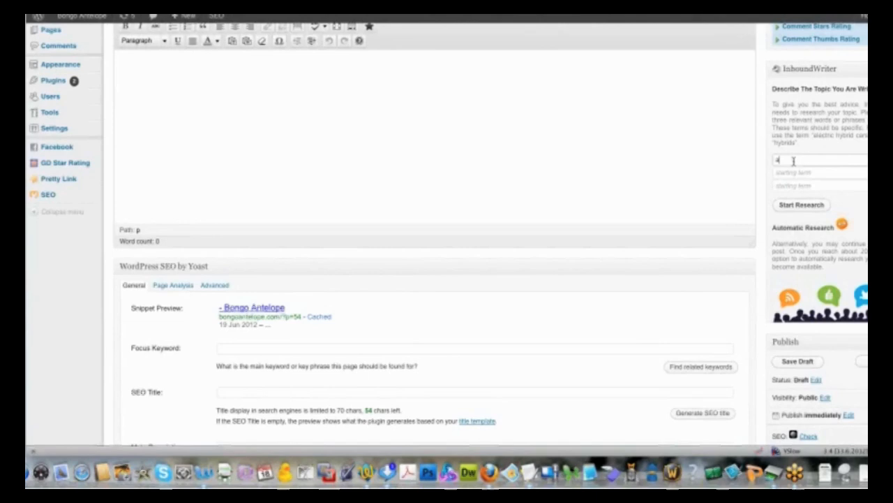
# Enter InboundWriter terms antelopes, deer and hunting season and start the topic research
pyautogui.write('antelopes')
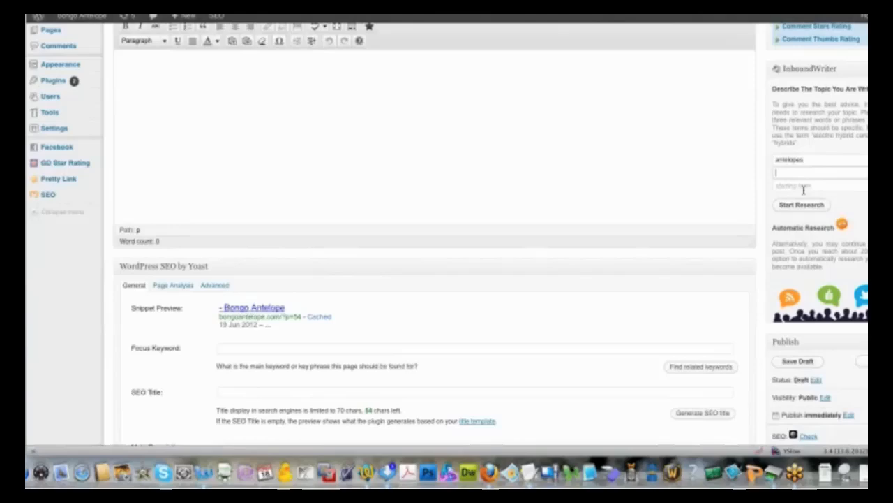
pyautogui.click(801, 203)
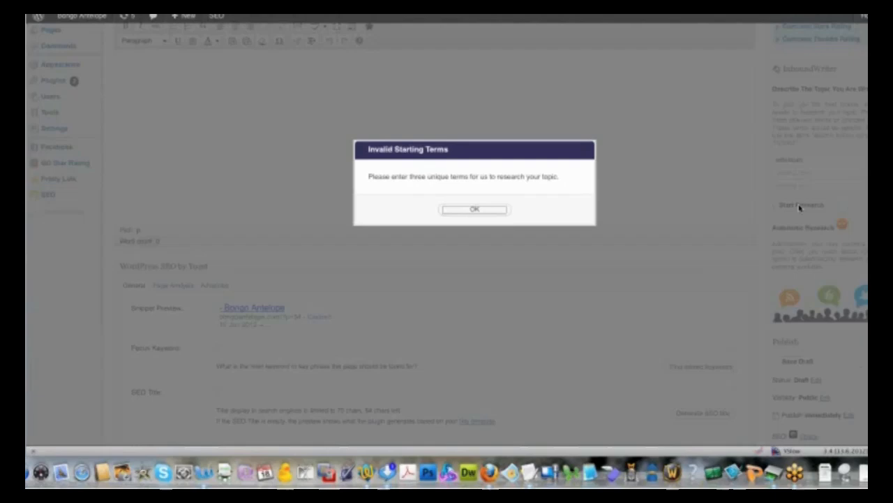
pyautogui.click(474, 209)
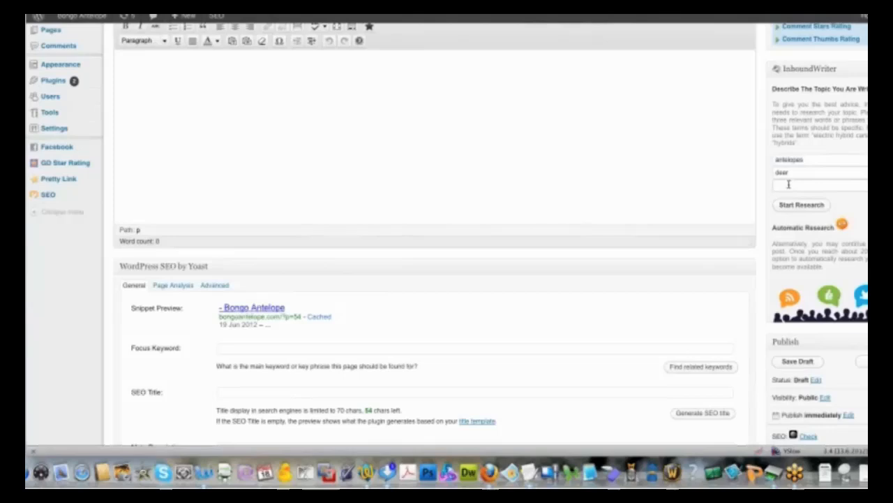
pyautogui.write('hunting season')
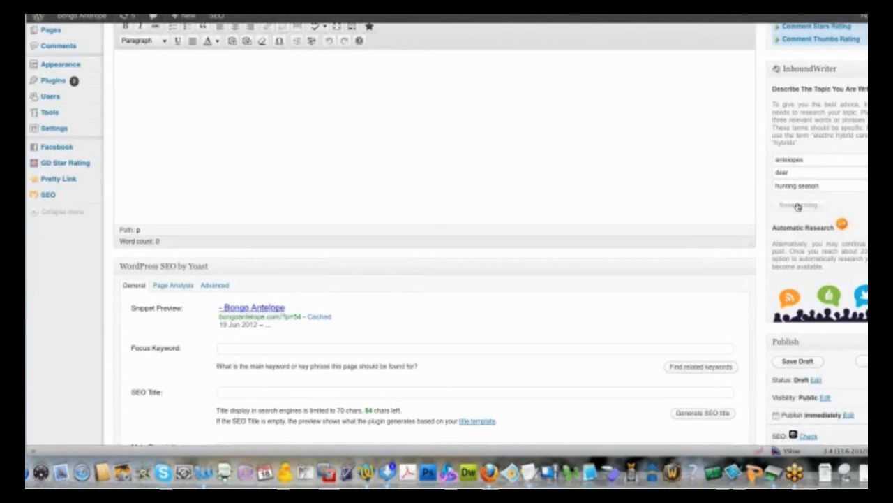
pyautogui.click(799, 204)
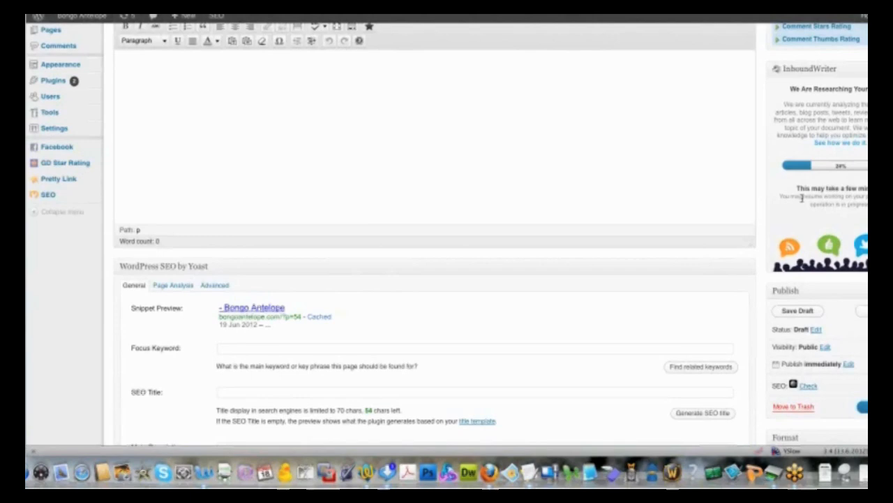
# Let InboundWriter's research complete, yielding a score of 0 and 118 relevant terms
pyautogui.click(797, 310)
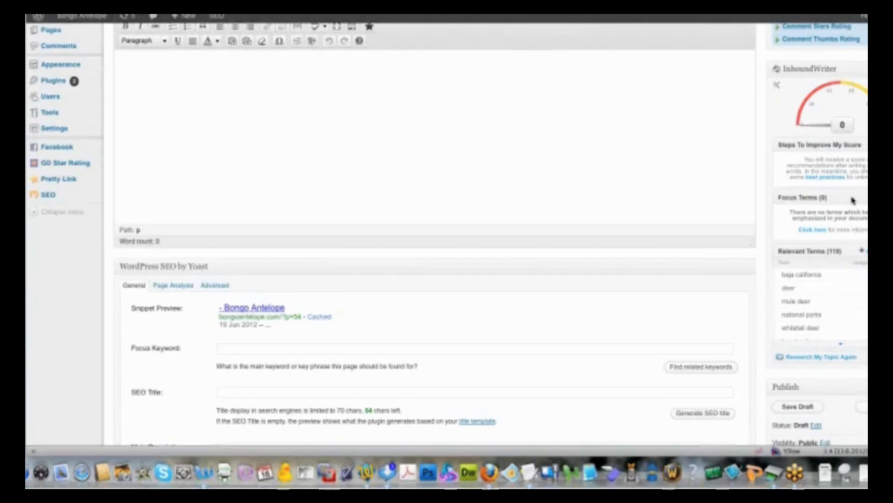
pyautogui.scroll(-3)
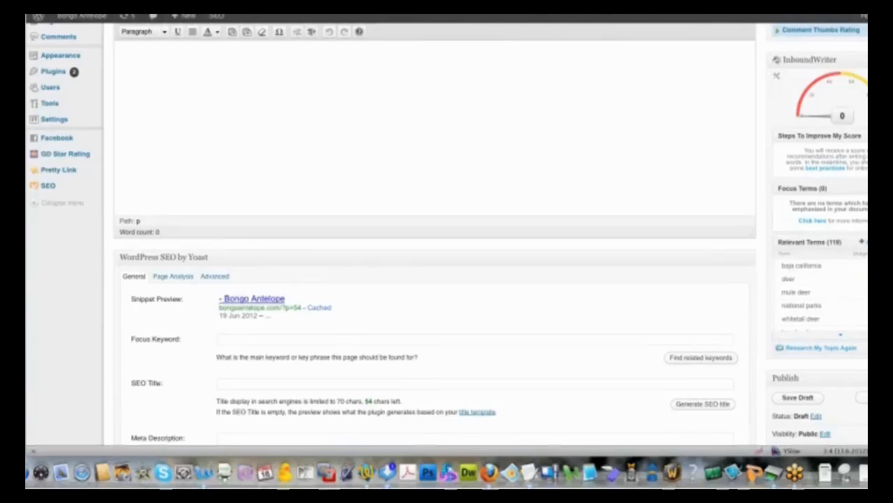
pyautogui.scroll(-3)
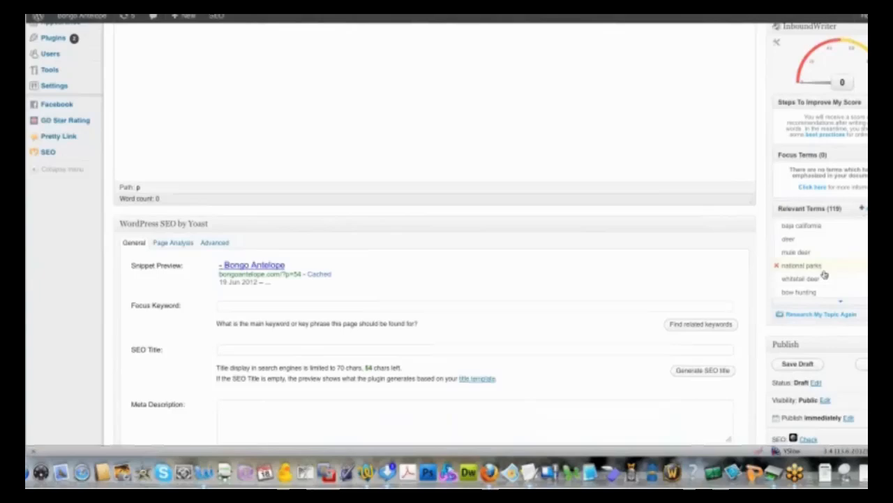
pyautogui.scroll(-3)
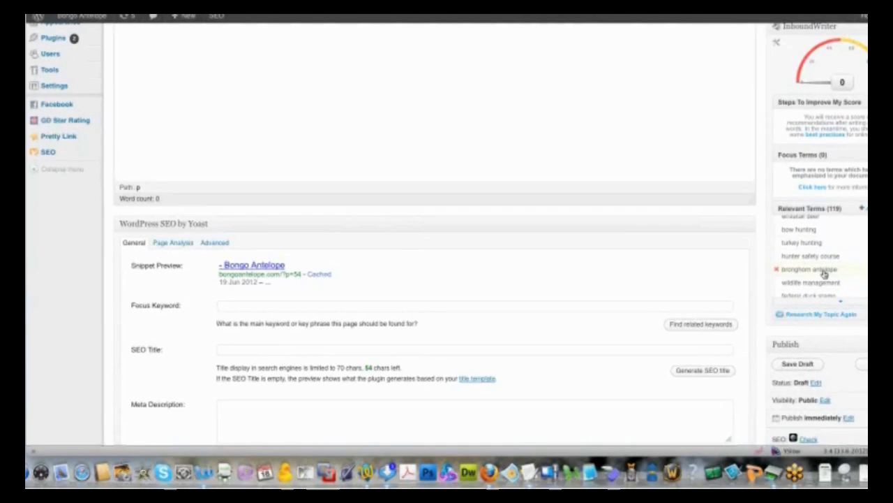
pyautogui.scroll(-3)
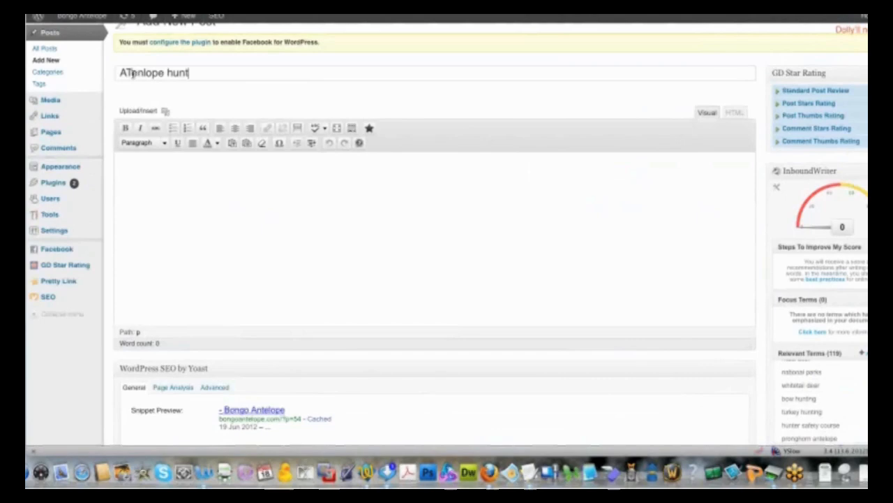
# Title the new post 'Antelope Hunting' and let the draft autosave
pyautogui.write('ing')
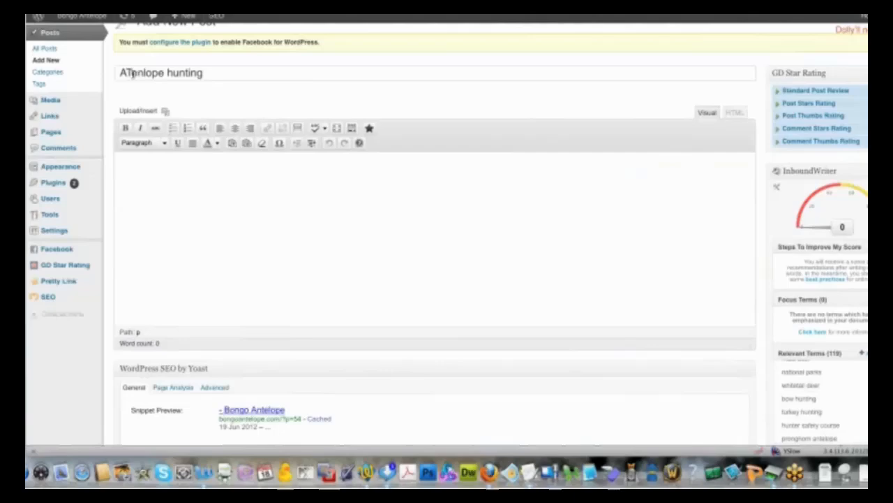
pyautogui.write('Antelope Hunting')
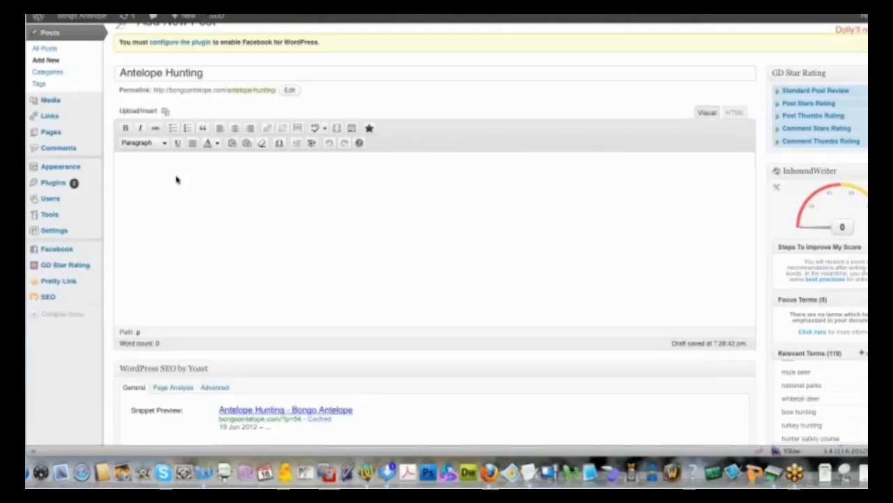
pyautogui.moveTo(332, 231)
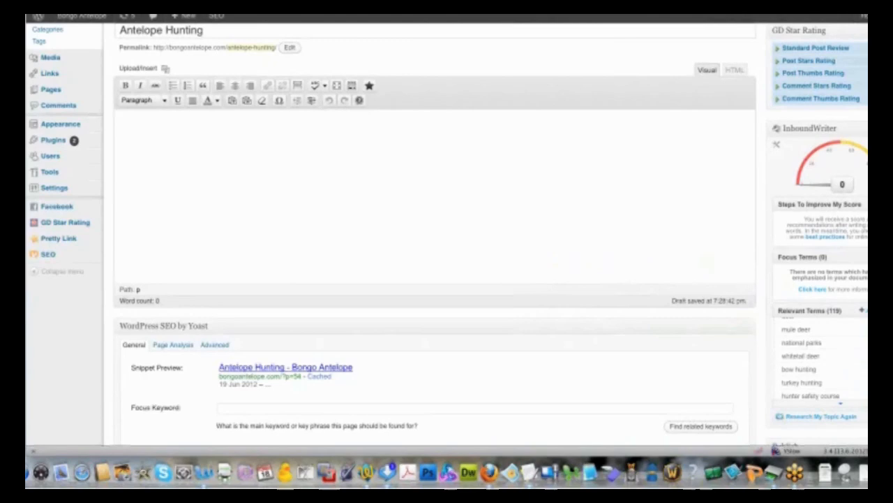
pyautogui.scroll(-3)
pyautogui.write('antelope huntin')
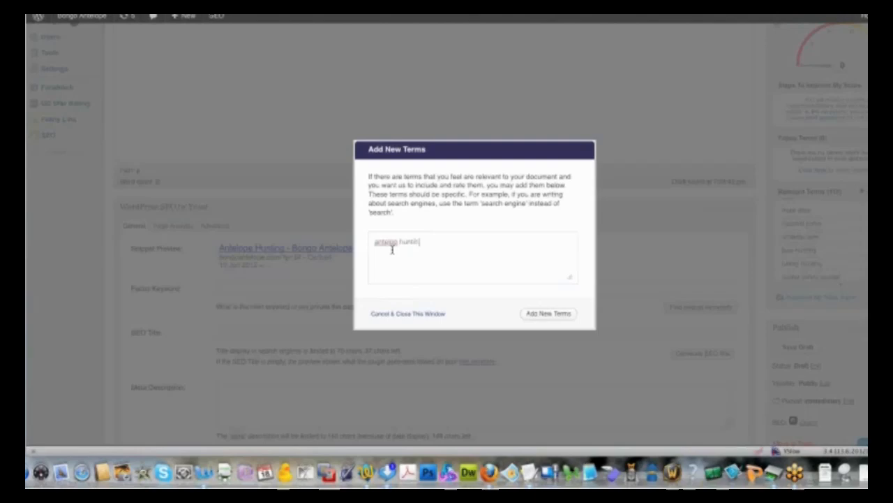
# Add 'antelope hunting' to InboundWriter's relevant terms via Add New Terms
pyautogui.click(548, 312)
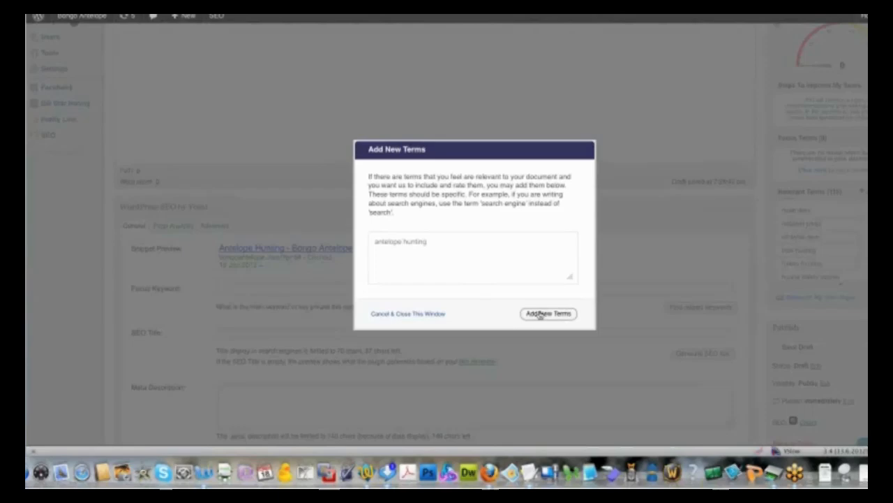
pyautogui.click(548, 312)
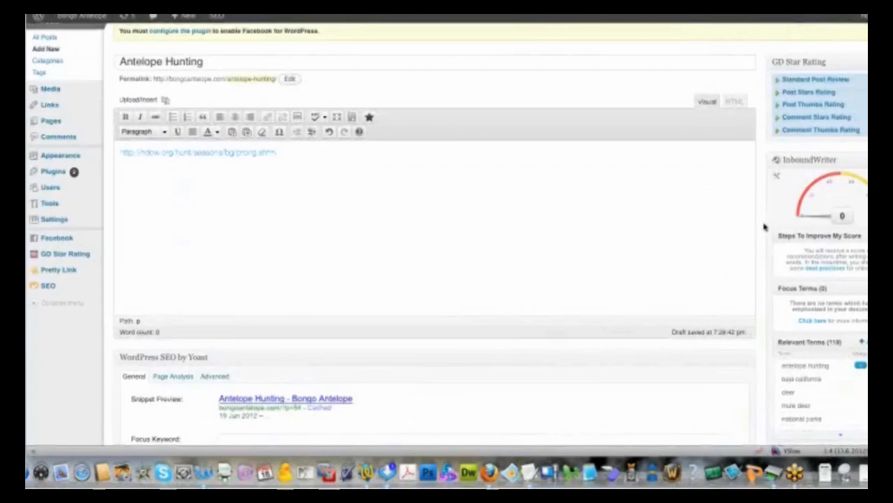
pyautogui.scroll(-3)
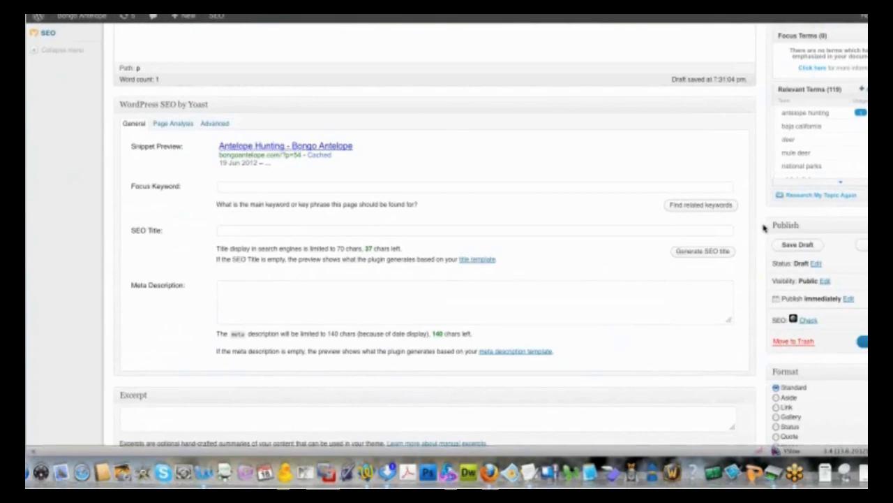
pyautogui.moveTo(514, 245)
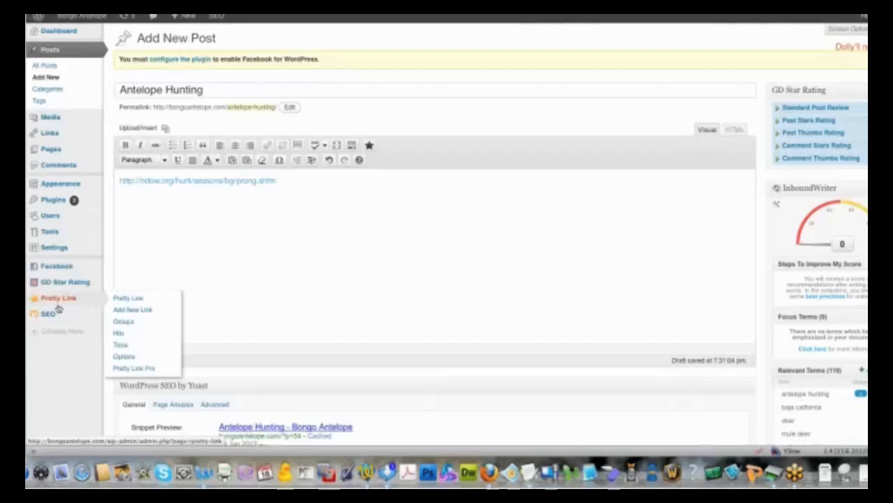
pyautogui.moveTo(50, 231)
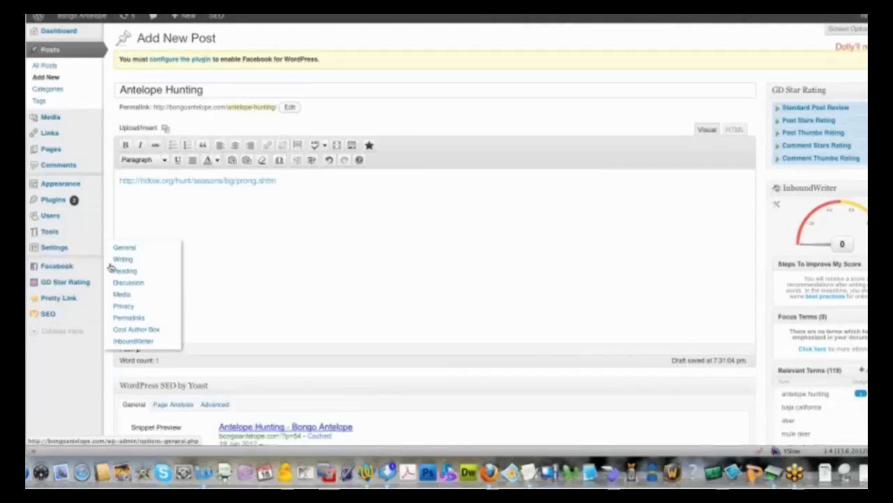
# Go to Settings > General for Bongo Antelope and review title, tagline and timezone
pyautogui.click(124, 247)
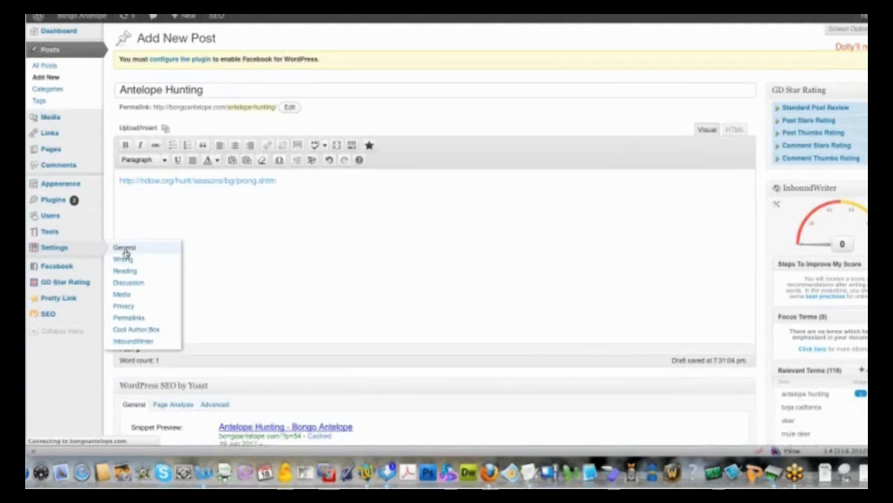
pyautogui.click(124, 249)
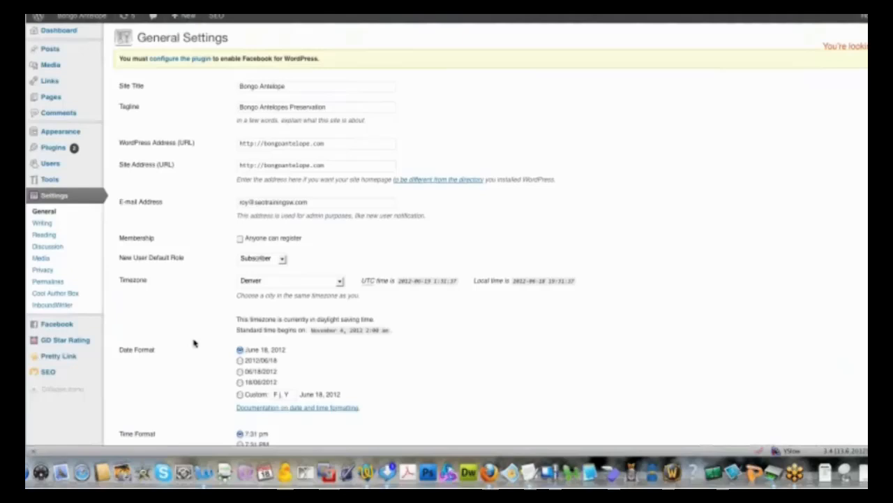
pyautogui.scroll(-3)
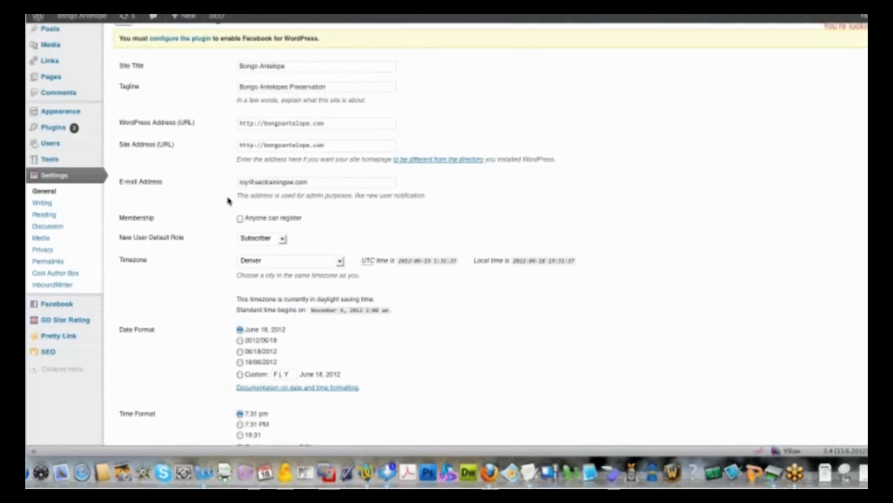
pyautogui.scroll(-3)
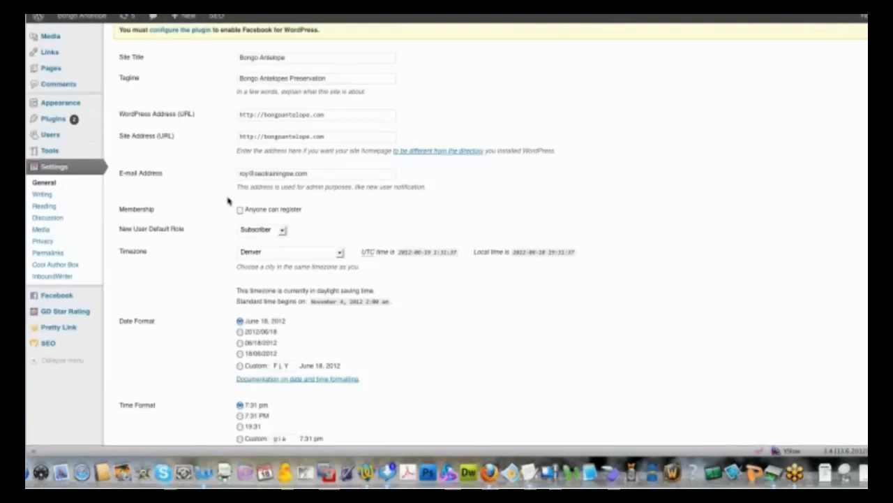
pyautogui.moveTo(230, 201)
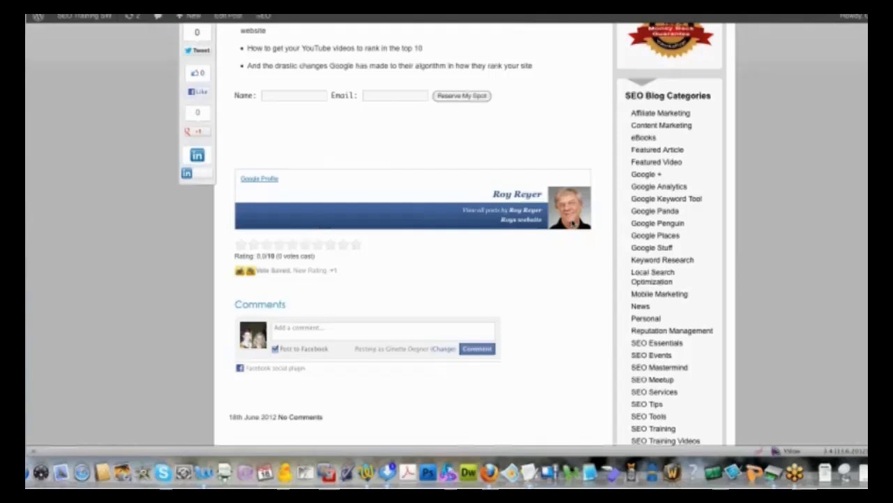
pyautogui.moveTo(516, 209)
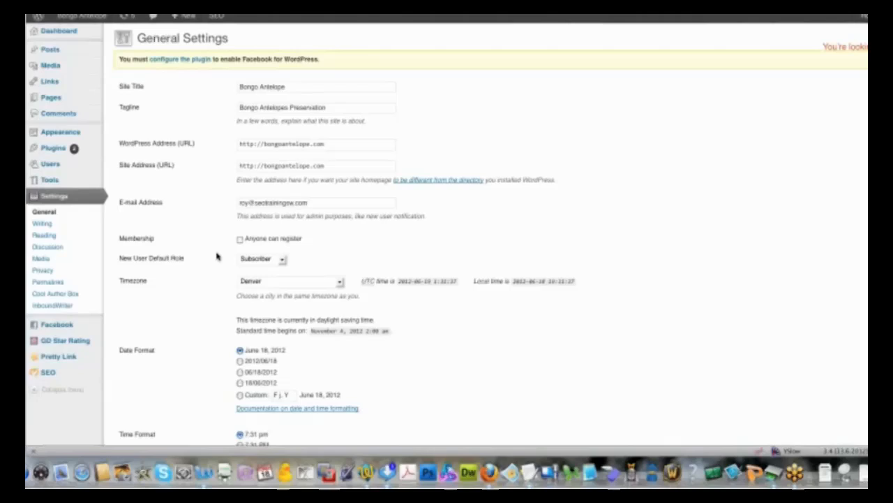
pyautogui.moveTo(194, 144)
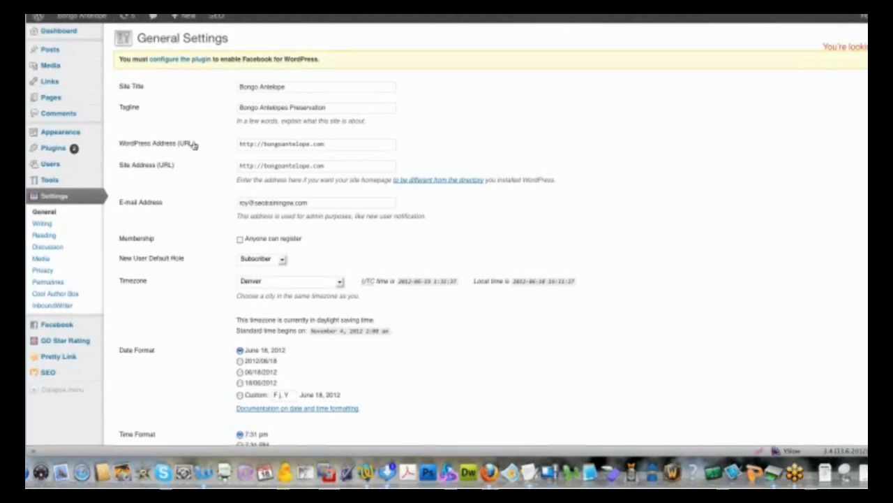
pyautogui.moveTo(203, 132)
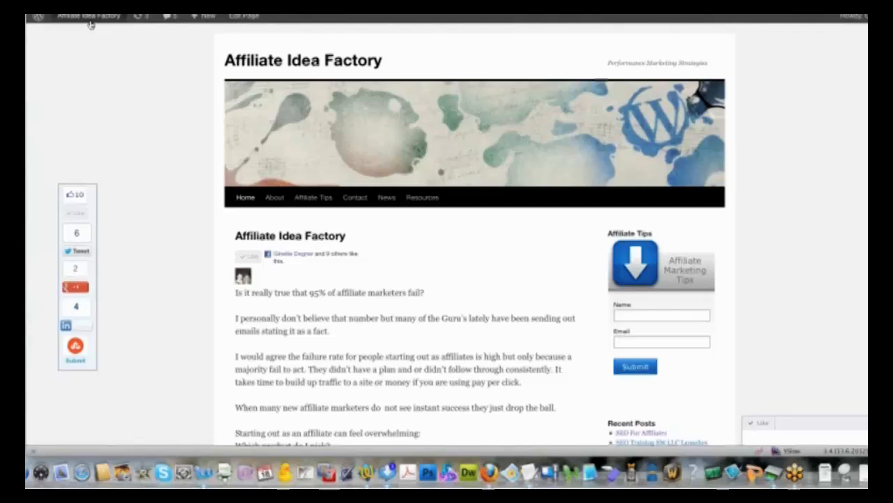
# From the Affiliate Idea Factory dashboard, list all users and review the subscribers
pyautogui.click(90, 15)
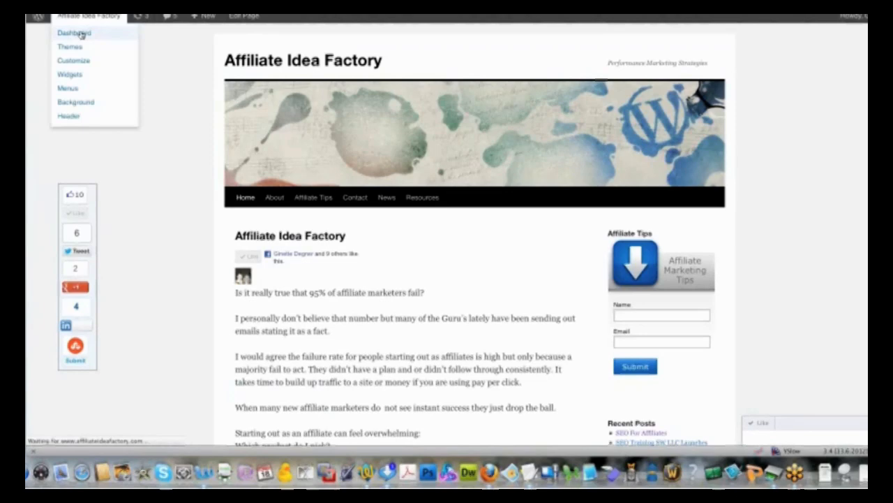
pyautogui.click(76, 34)
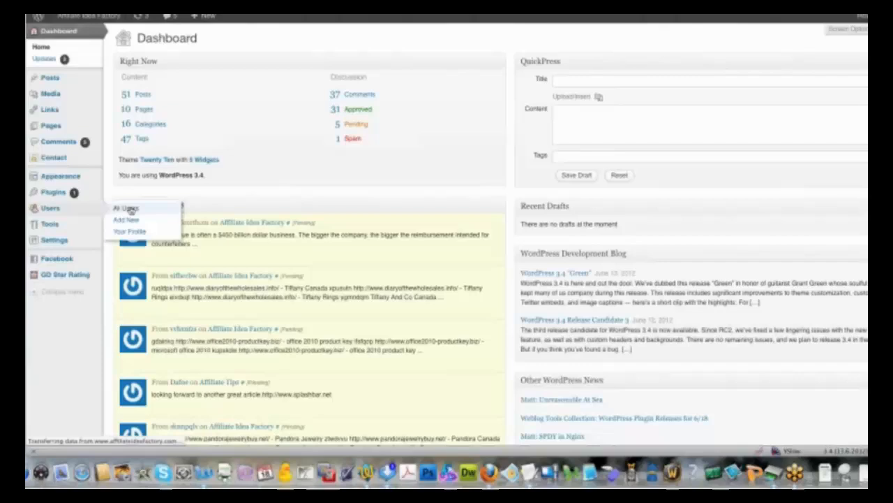
pyautogui.click(126, 208)
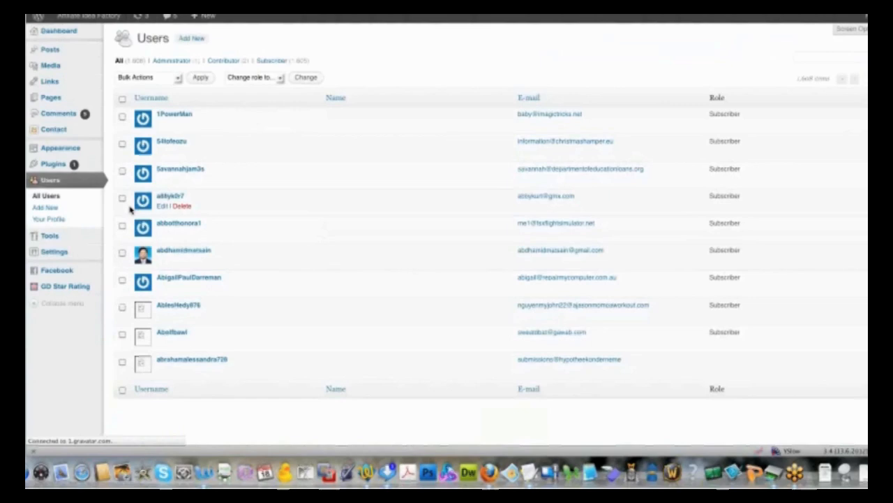
pyautogui.scroll(-3)
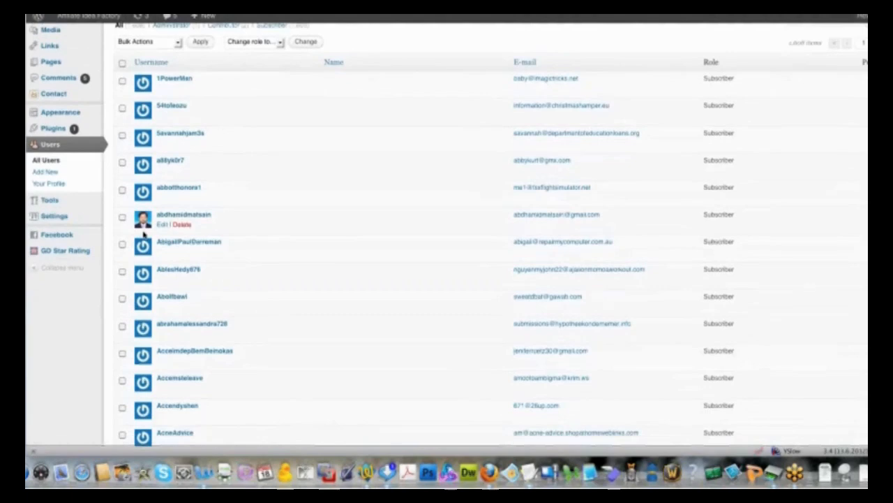
pyautogui.scroll(-3)
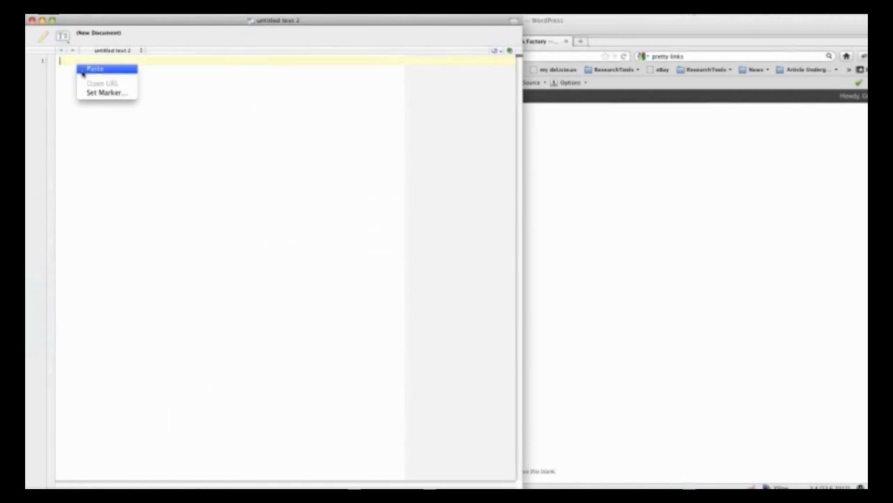
# Paste the copied text into the new untitled TextWrangler document
pyautogui.click(95, 69)
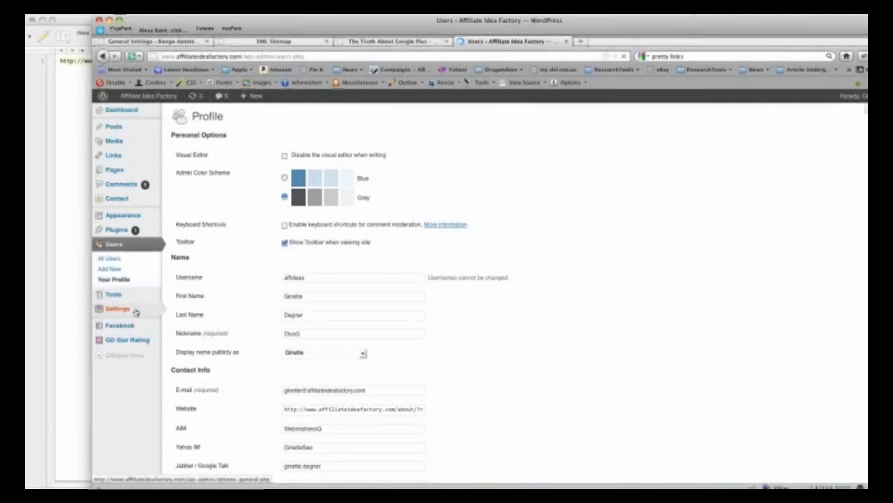
# Leave the Profile page for the Affiliate Idea Factory Settings section
pyautogui.click(118, 308)
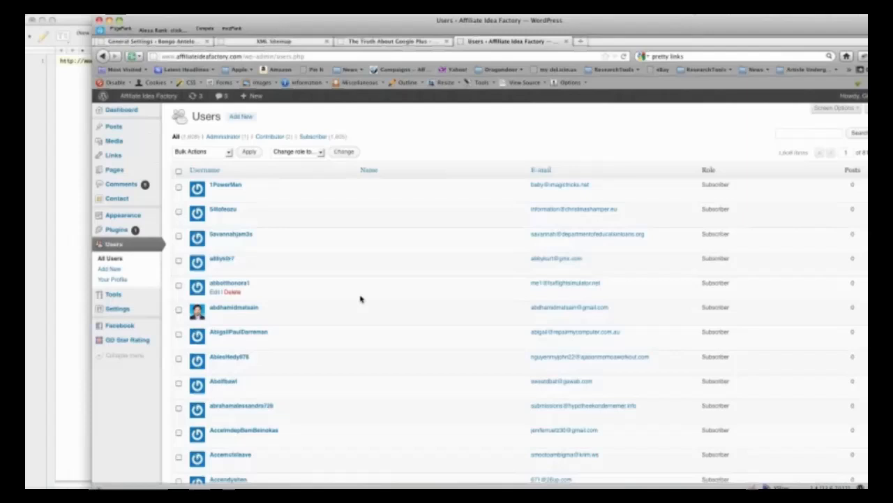
pyautogui.moveTo(346, 263)
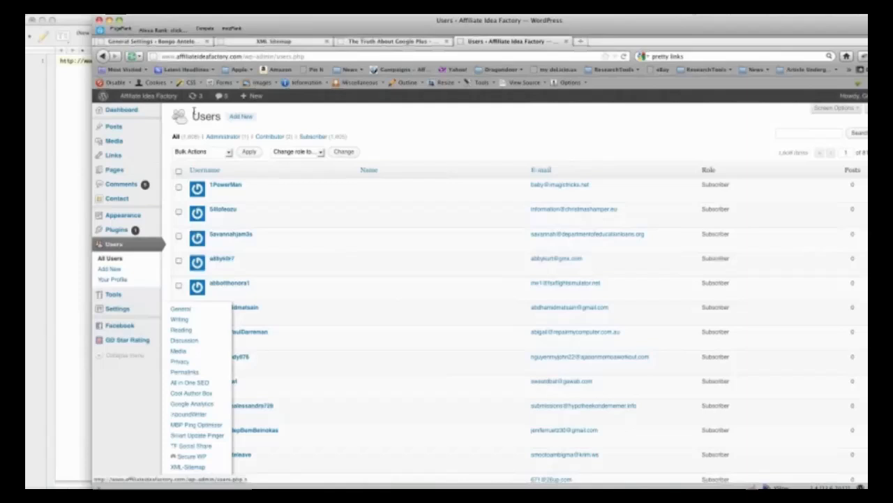
# Switch to the Bongo Antelope site's General Settings page
pyautogui.click(180, 309)
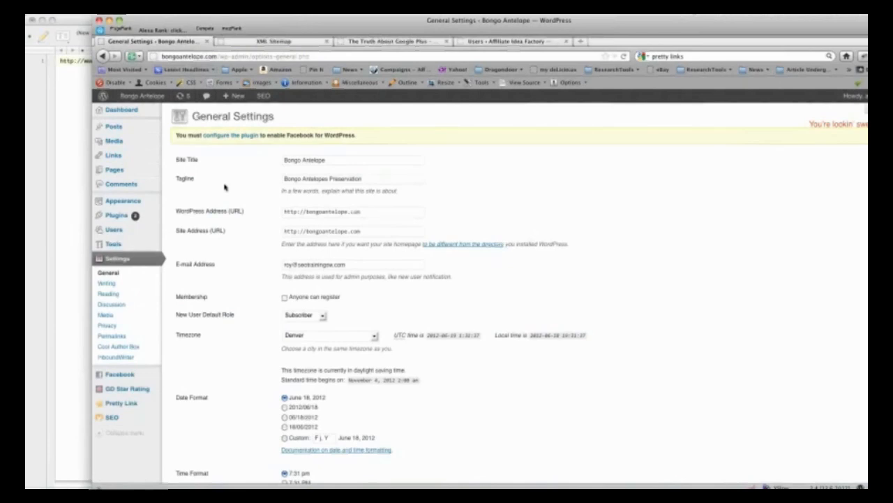
# View the SEO plugin's RSS options, then its Files page with the .htaccess rewrite rules
pyautogui.click(176, 447)
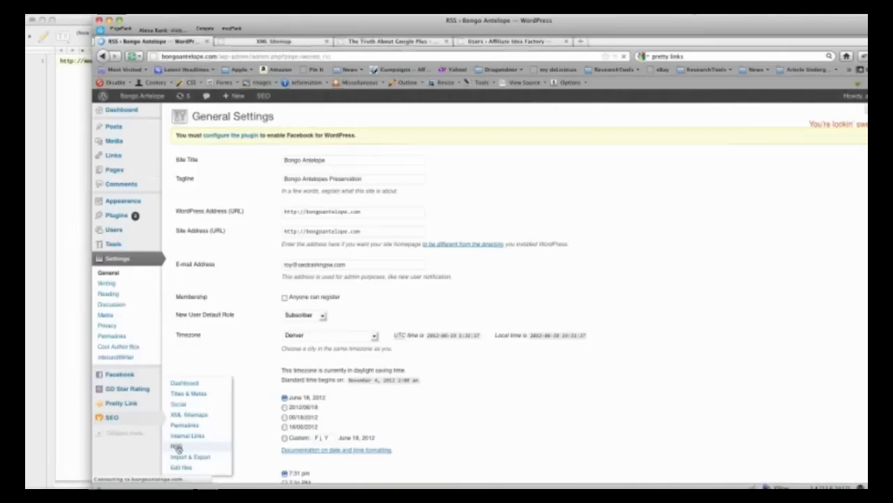
pyautogui.click(173, 447)
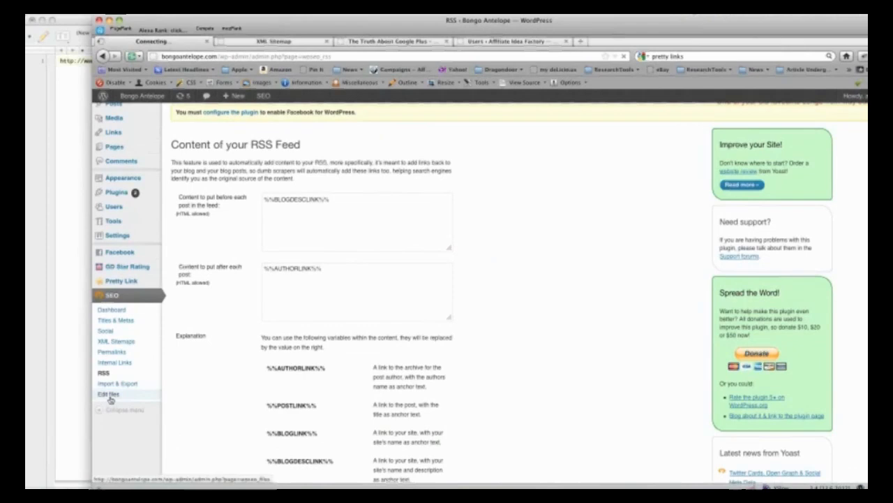
pyautogui.click(109, 393)
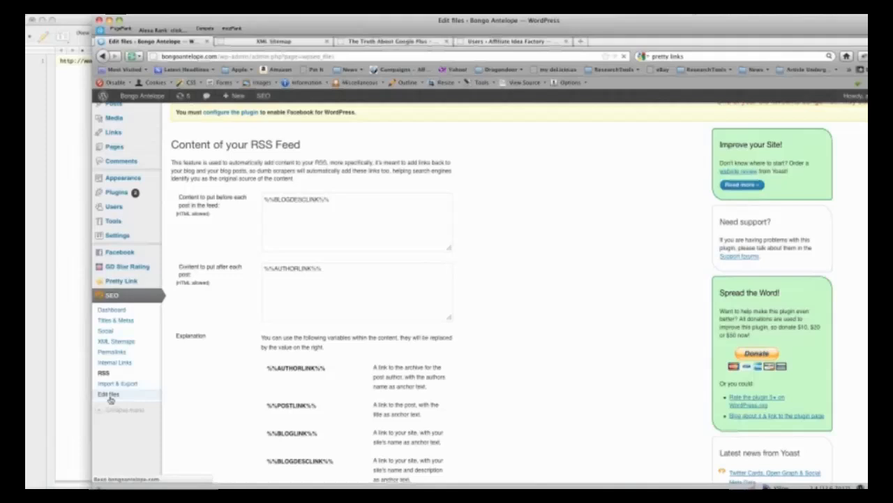
pyautogui.click(109, 394)
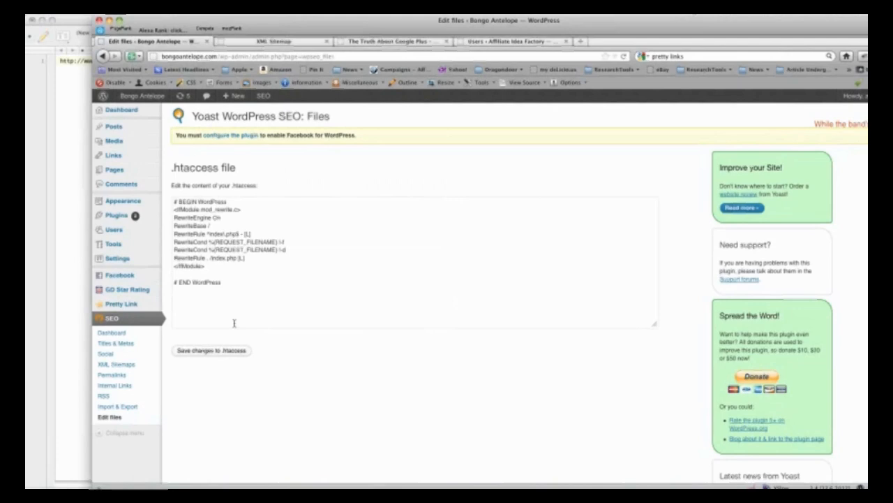
pyautogui.click(106, 353)
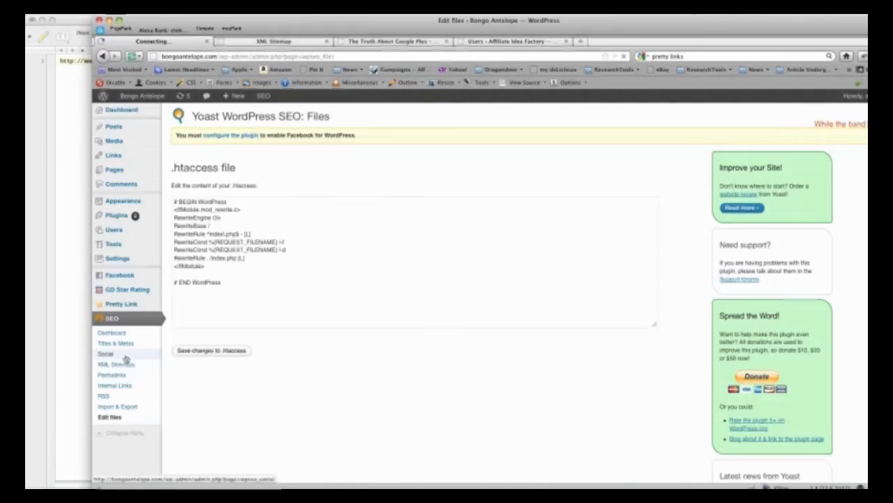
# Show Yoast SEO's Social settings with the Facebook OpenGraph options
pyautogui.click(106, 353)
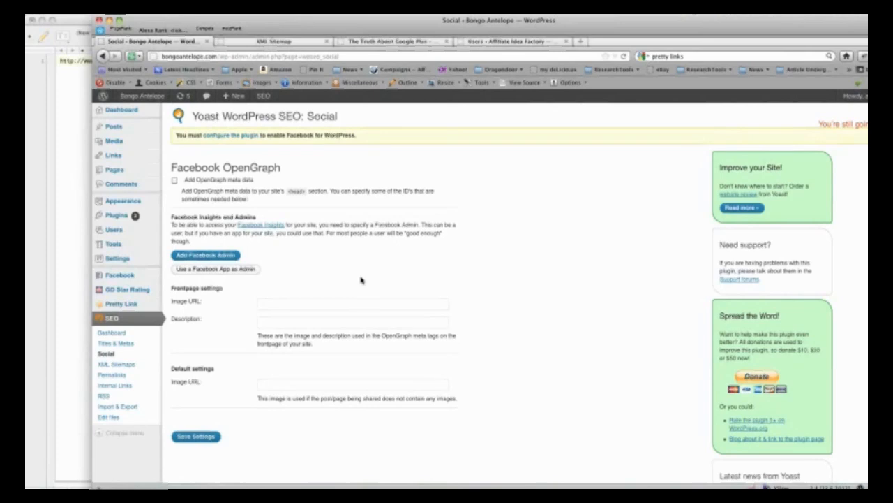
pyautogui.moveTo(120, 273)
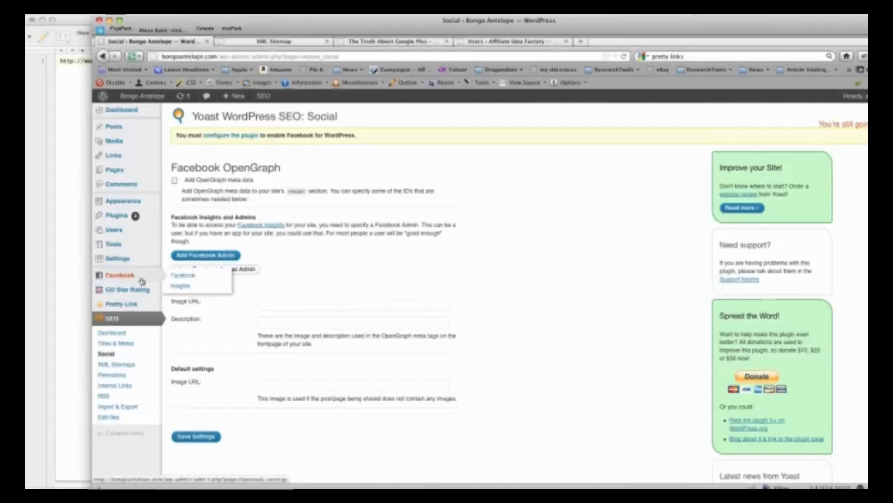
pyautogui.moveTo(126, 289)
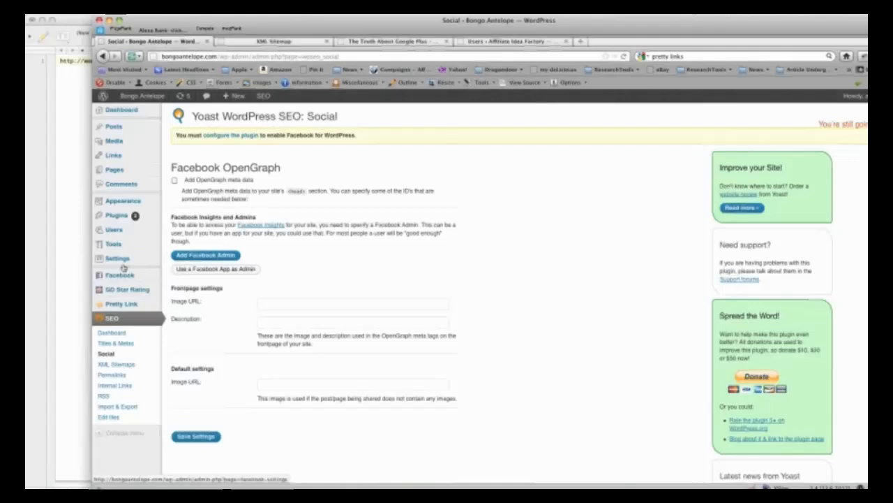
# Show the Facebook for WordPress setup page with the app-creation steps
pyautogui.click(120, 274)
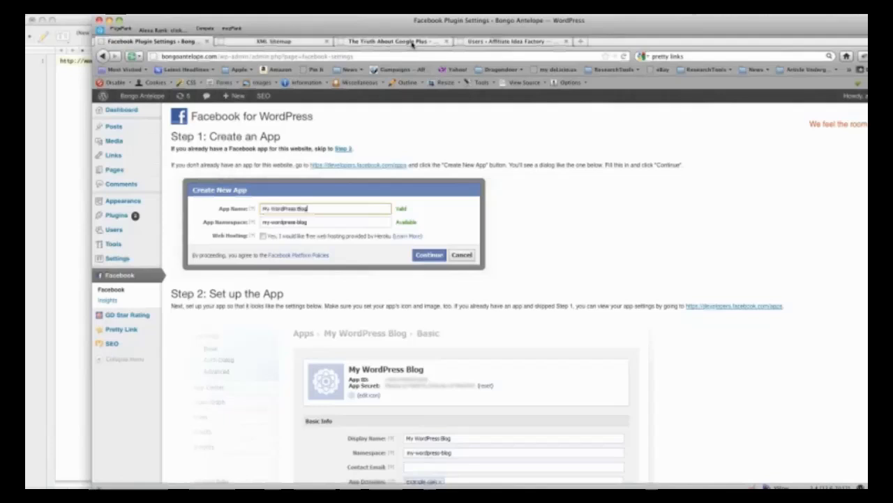
# Check the live Google Plus webinar post, revisit the Facebook plugin setup, then start a blank browser tab
pyautogui.click(391, 42)
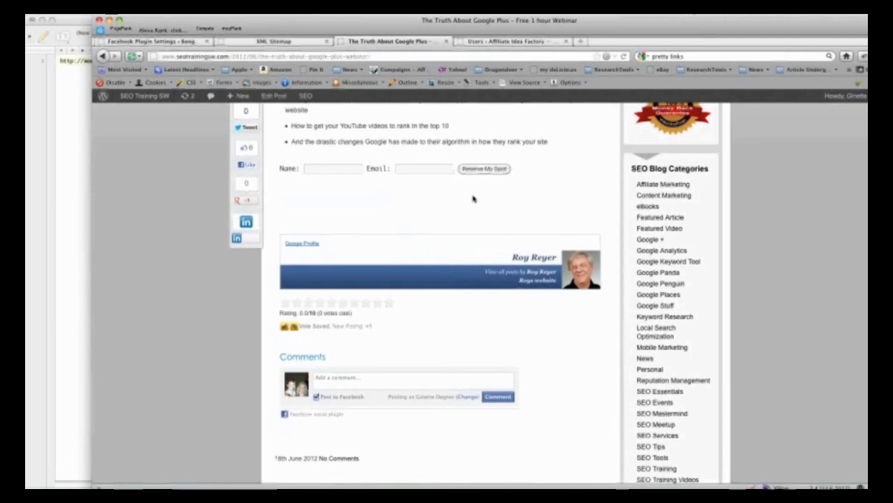
pyautogui.click(151, 42)
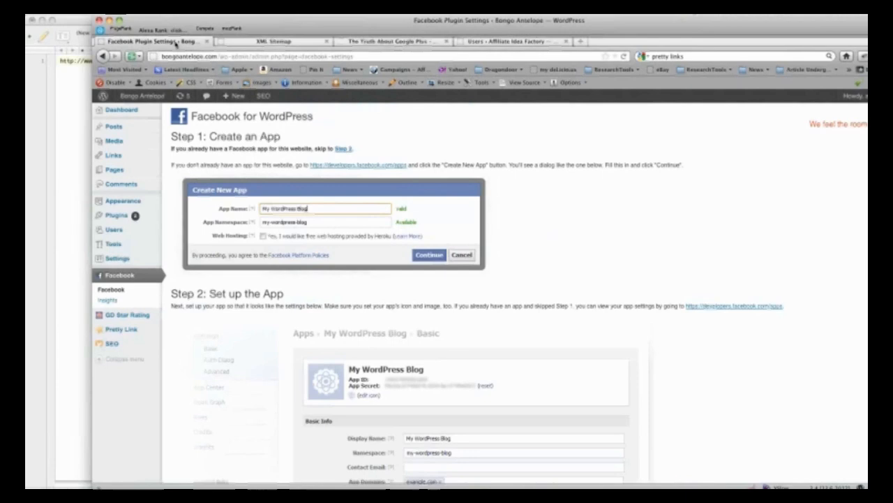
pyautogui.moveTo(533, 261)
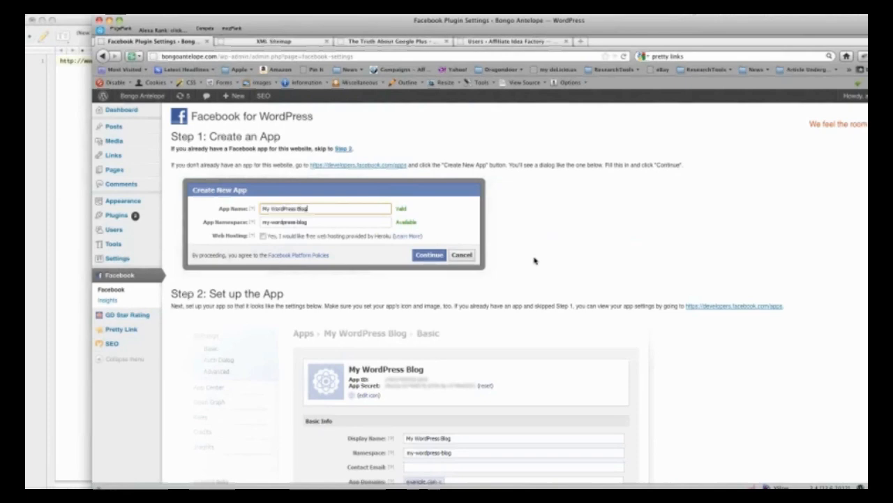
pyautogui.click(584, 42)
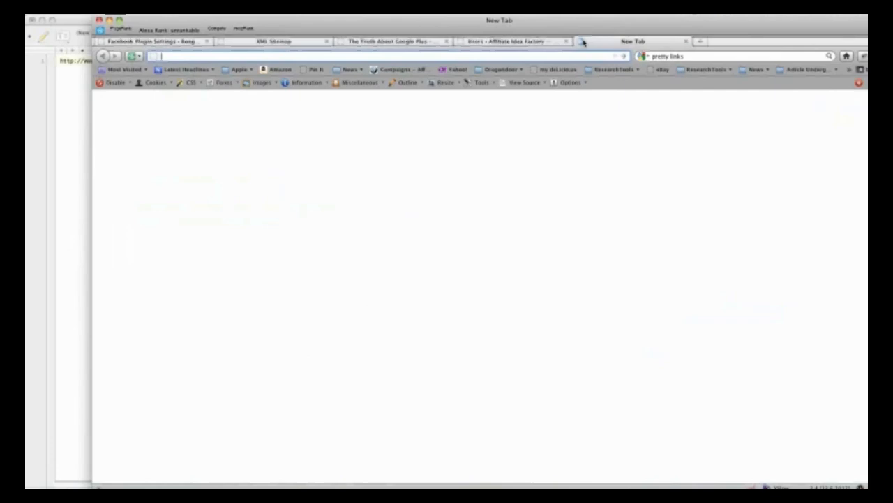
# Go to yoast.com, reach its WordPress Plugins listing and continue to the WordPress SEO Plugin page
pyautogui.write('www.yo')
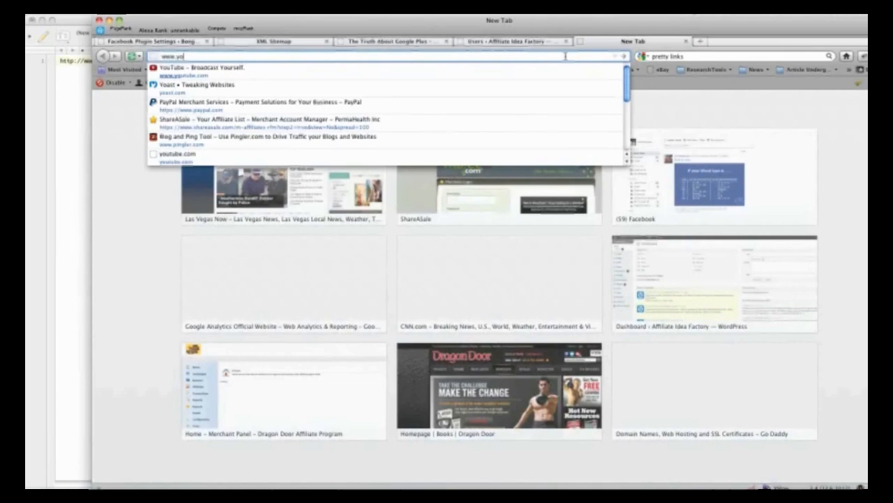
pyautogui.click(203, 85)
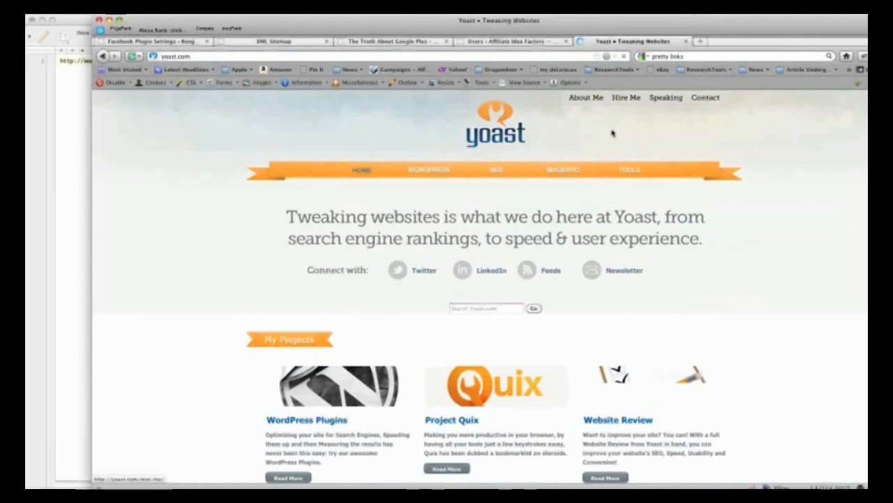
pyautogui.scroll(-3)
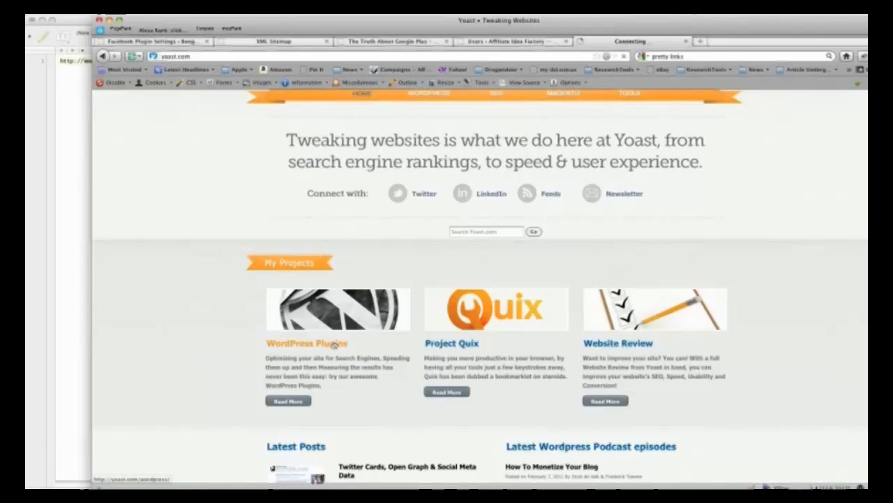
pyautogui.click(308, 344)
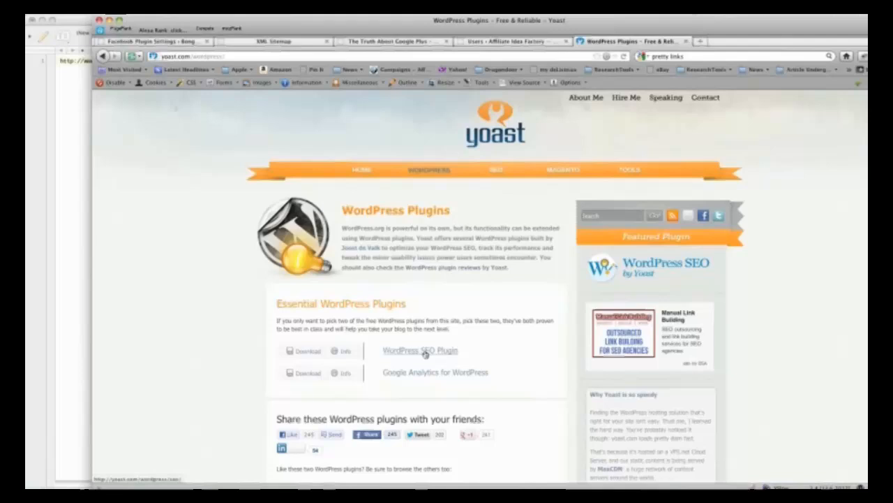
pyautogui.click(418, 349)
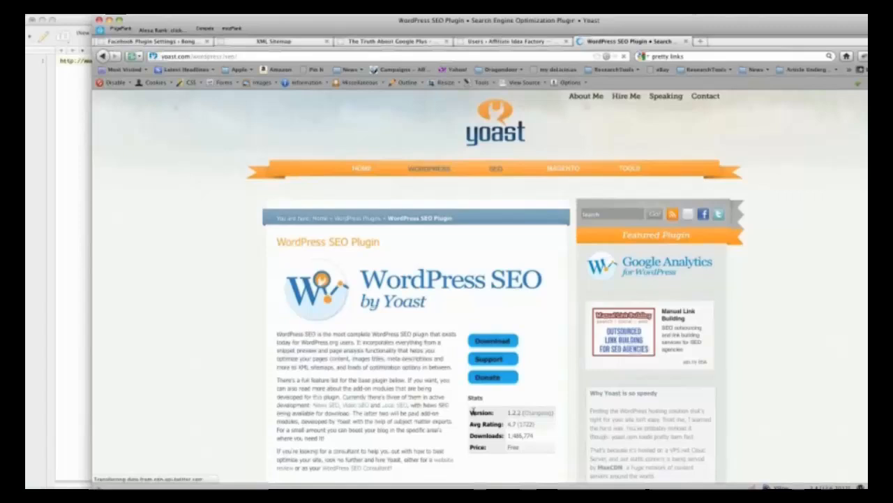
# Read down the WordPress SEO plugin feature list, then switch to the Affiliate Idea Factory site
pyautogui.scroll(-3)
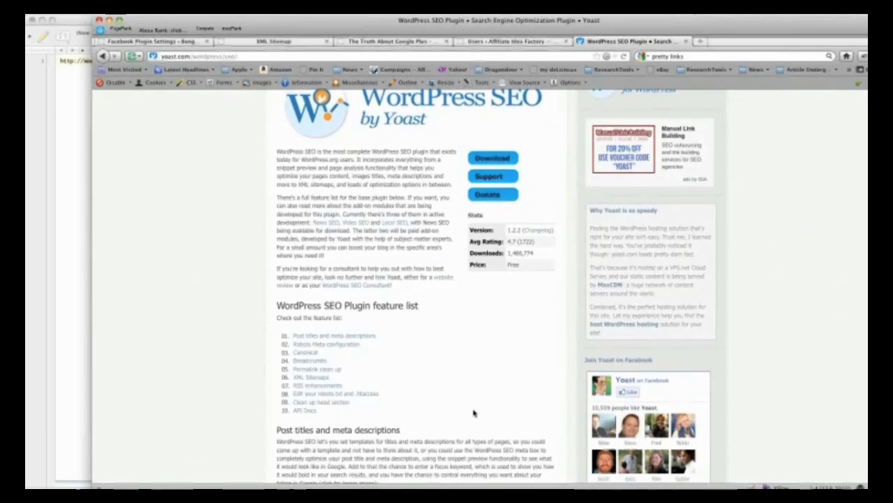
pyautogui.scroll(-3)
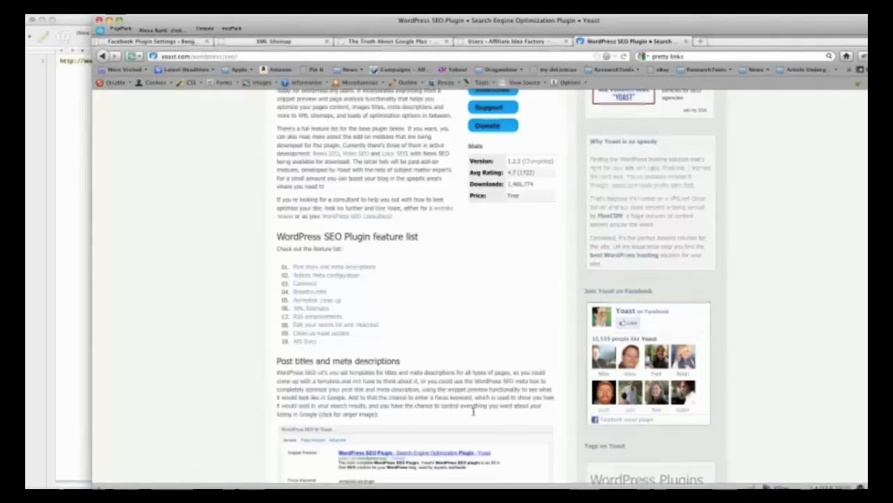
pyautogui.scroll(-3)
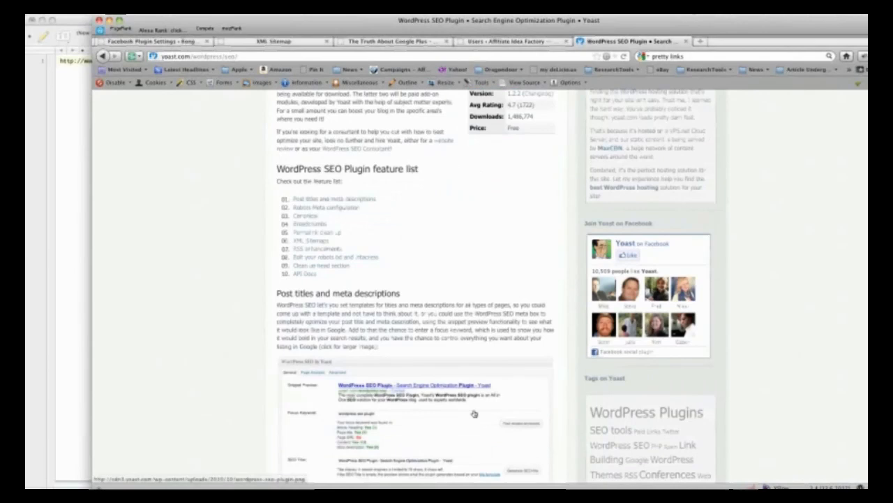
pyautogui.scroll(-3)
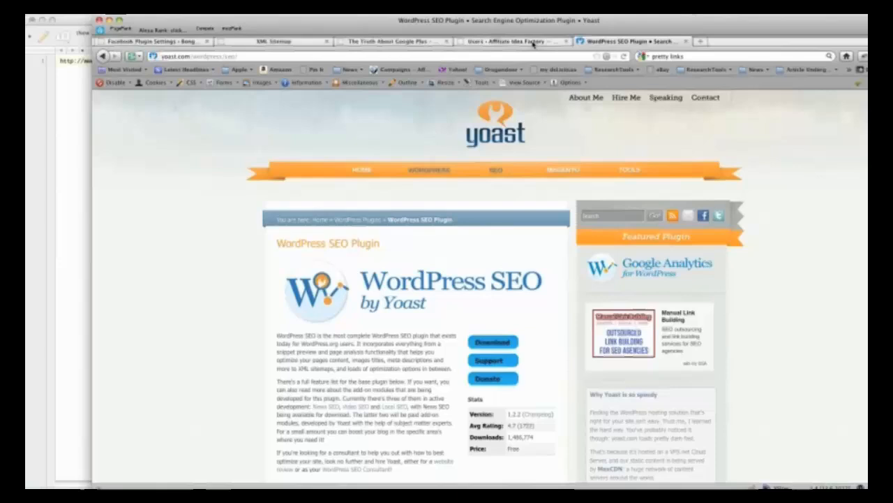
pyautogui.click(513, 42)
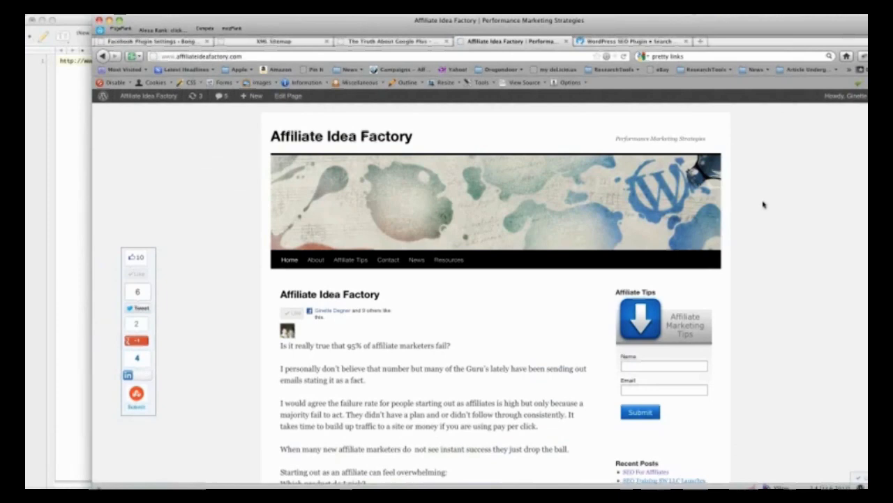
pyautogui.moveTo(524, 116)
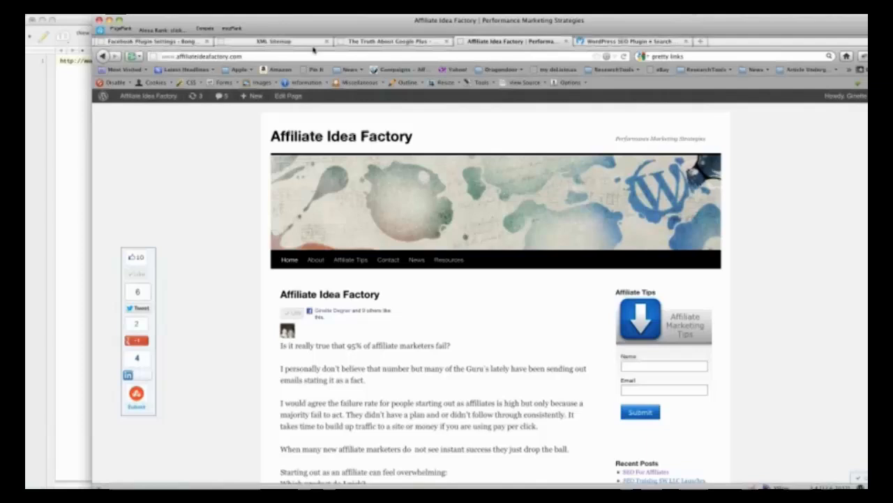
# Switch from the Affiliate Idea Factory homepage to the live Google Plus webinar post
pyautogui.click(391, 42)
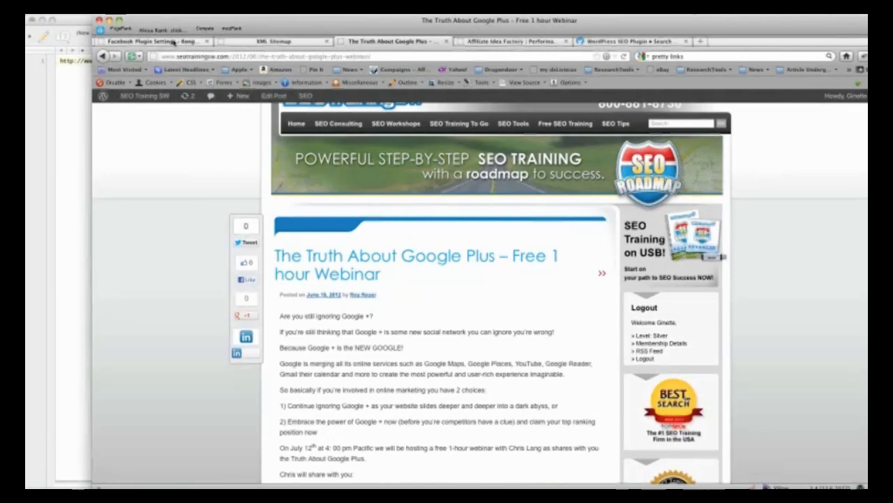
# Return to the Facebook for WordPress setup page with the Create New App dialog for My WordPress Blog
pyautogui.click(150, 41)
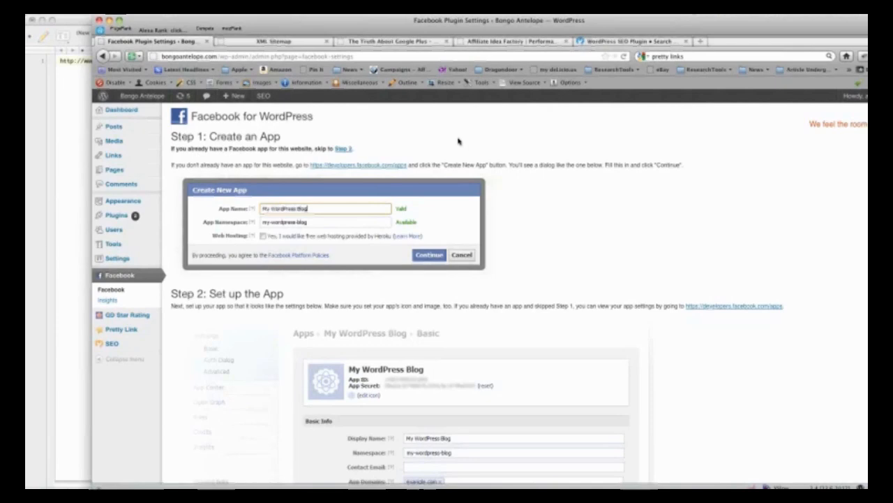
# Leave the Facebook setup page for the live Google Plus webinar post on SEO Training SW
pyautogui.click(391, 41)
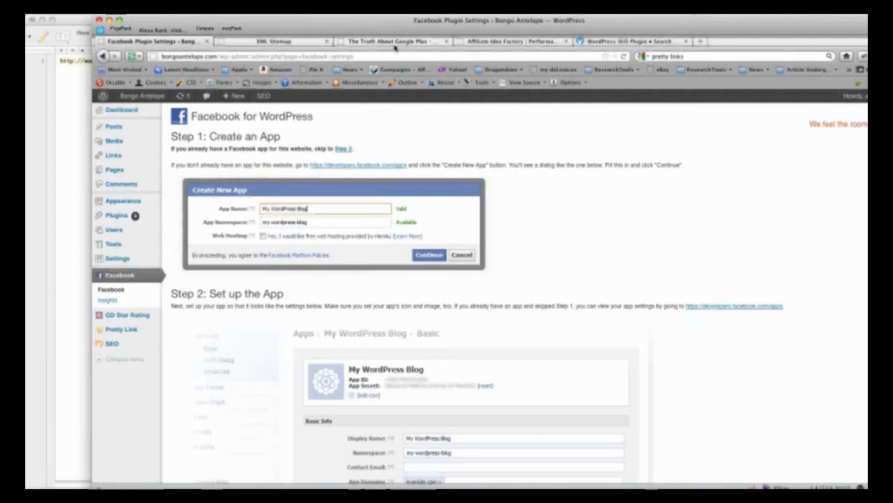
pyautogui.click(391, 42)
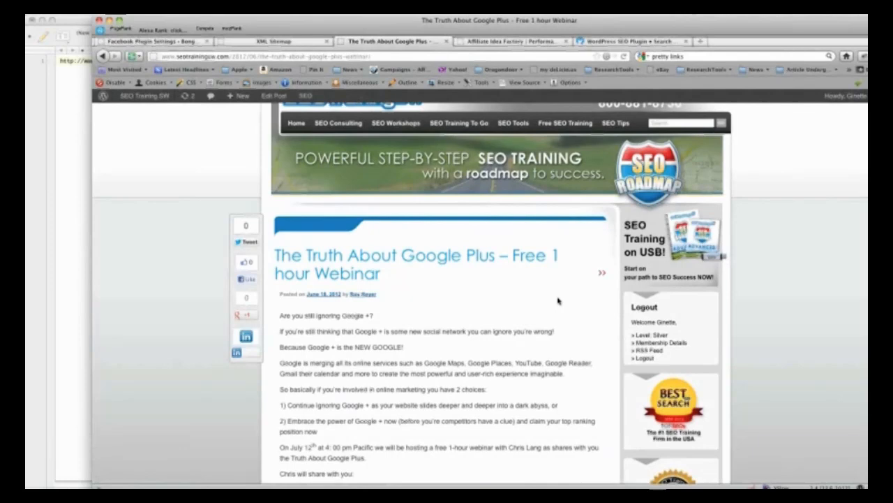
# Scroll further down the Google Plus webinar post to what the webinar will cover
pyautogui.scroll(-3)
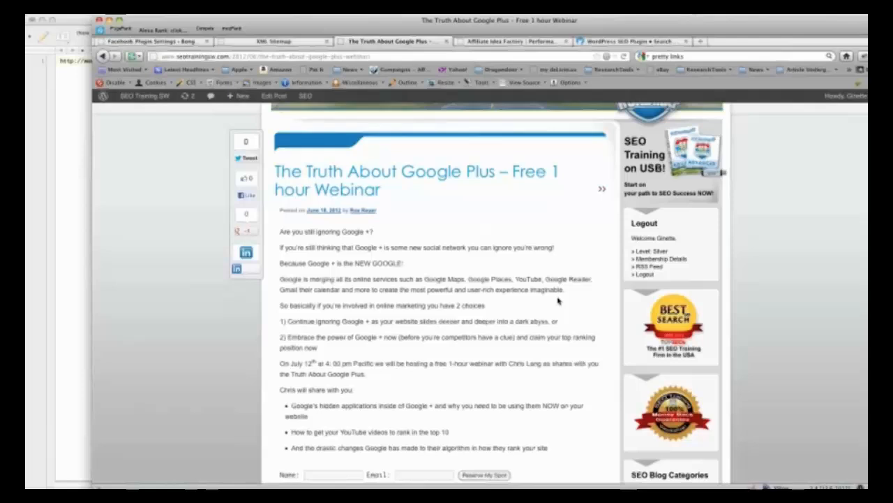